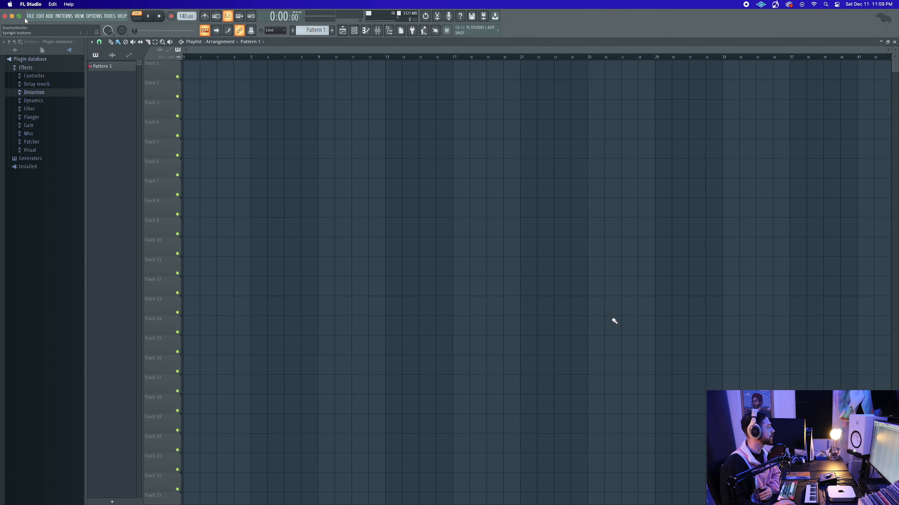
# Show the channel rack with its empty Drums group
pyautogui.click(31, 16)
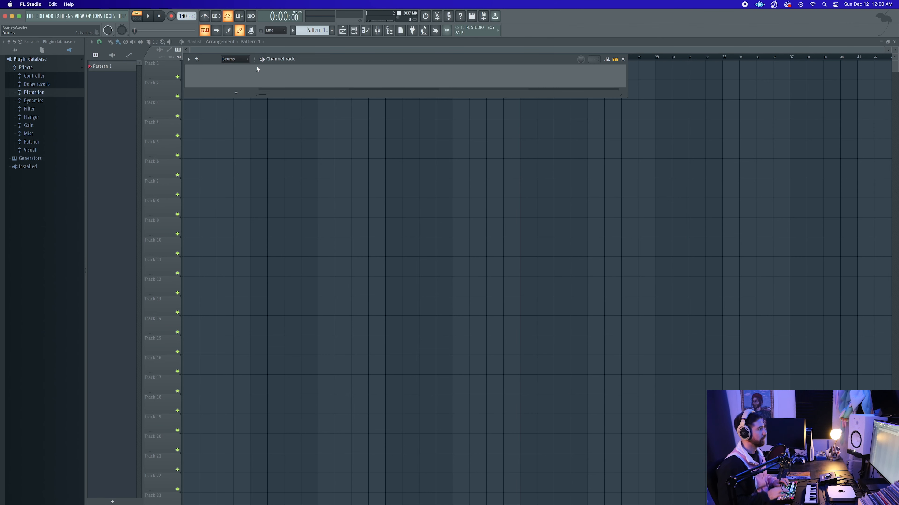
# Create new channel filter groups via Add filter group and add a Sampler channel
pyautogui.click(228, 59)
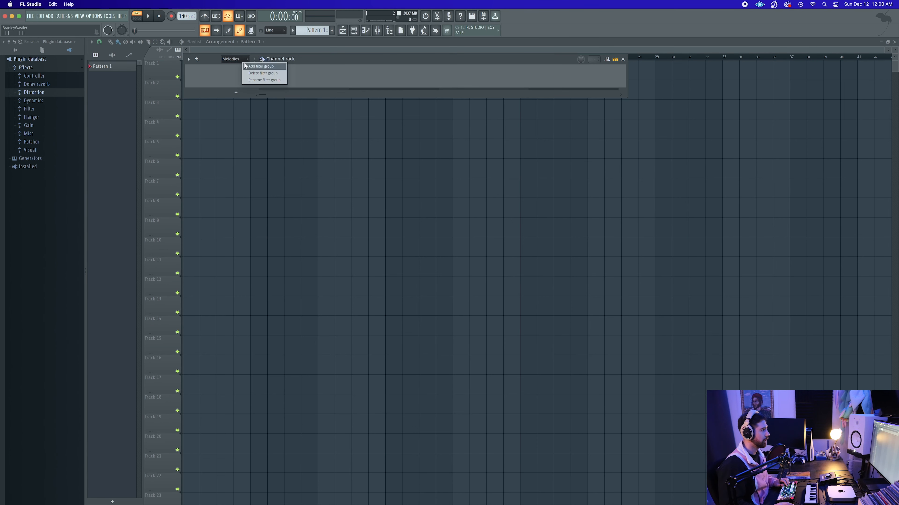
pyautogui.click(264, 79)
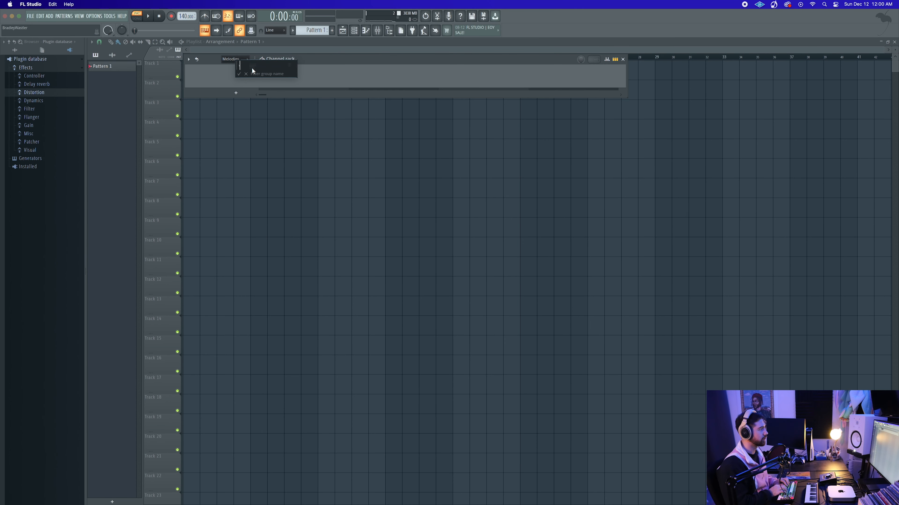
pyautogui.click(239, 73)
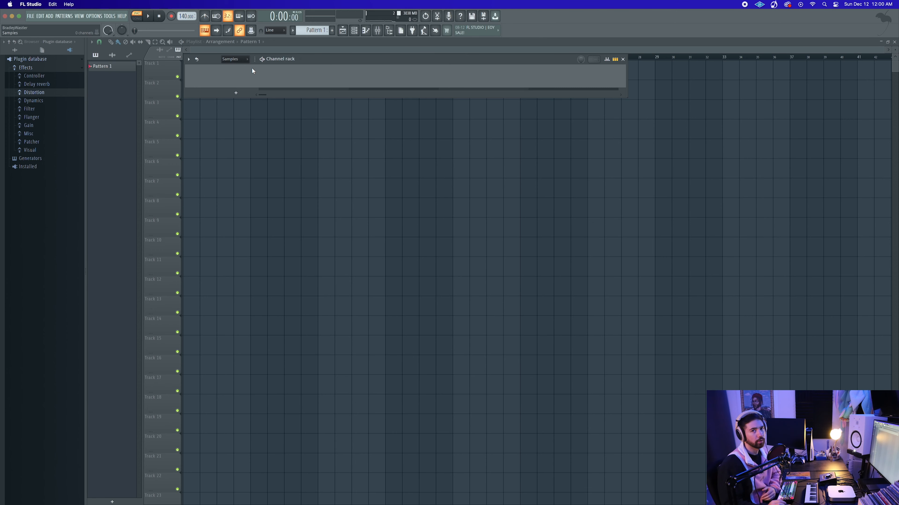
pyautogui.moveTo(267, 75)
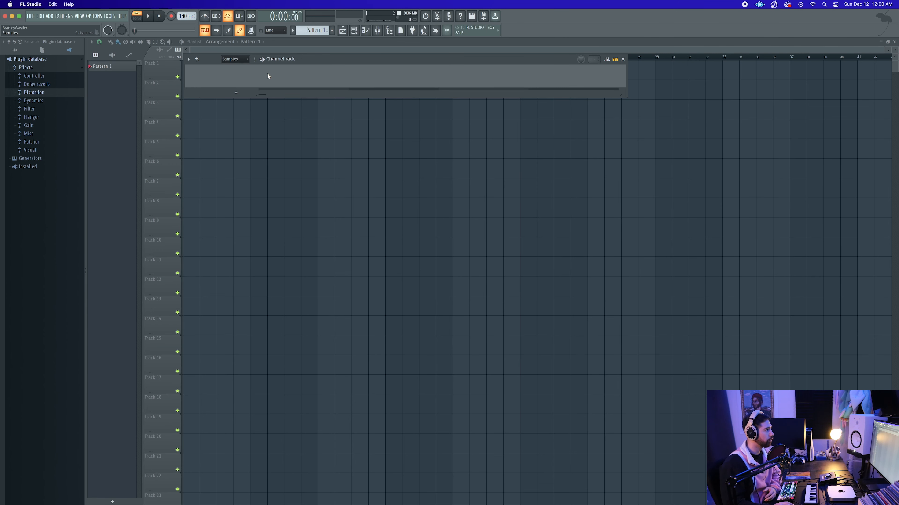
pyautogui.click(235, 93)
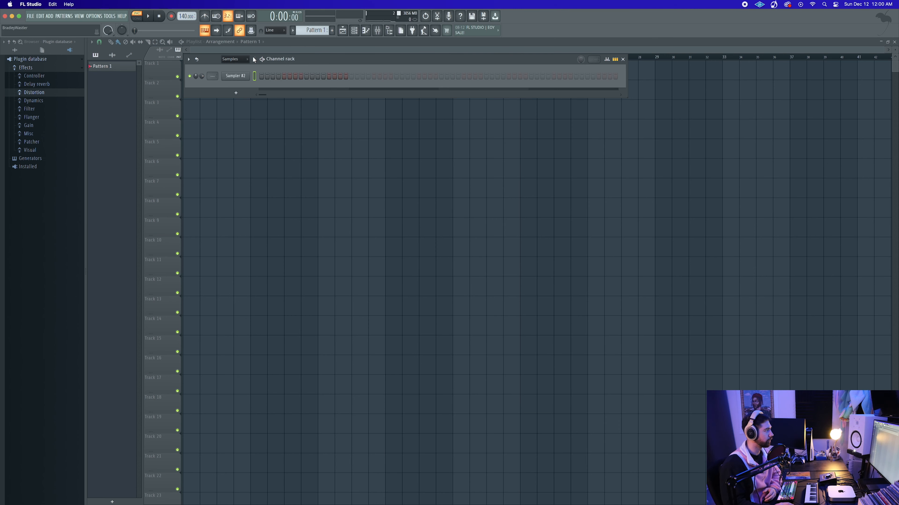
# Confirm the Drums group name and filter the channel rack to show Drums
pyautogui.click(232, 59)
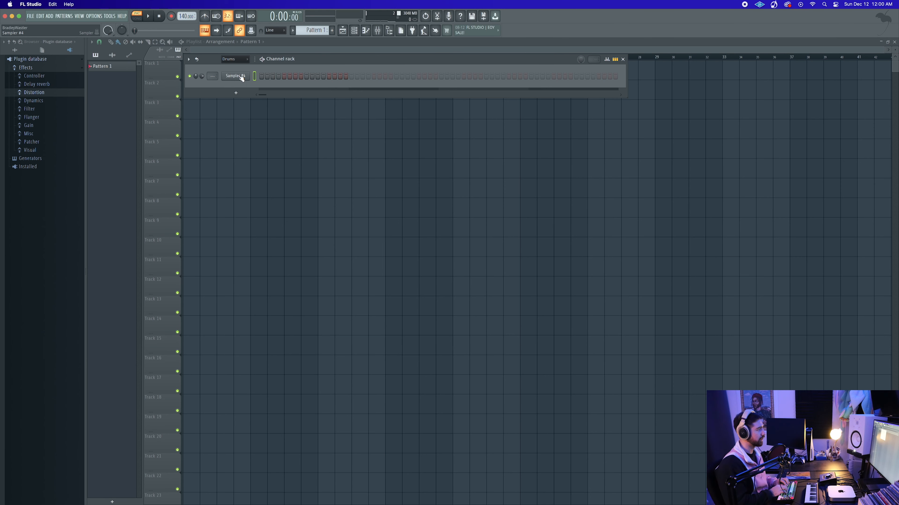
pyautogui.click(232, 59)
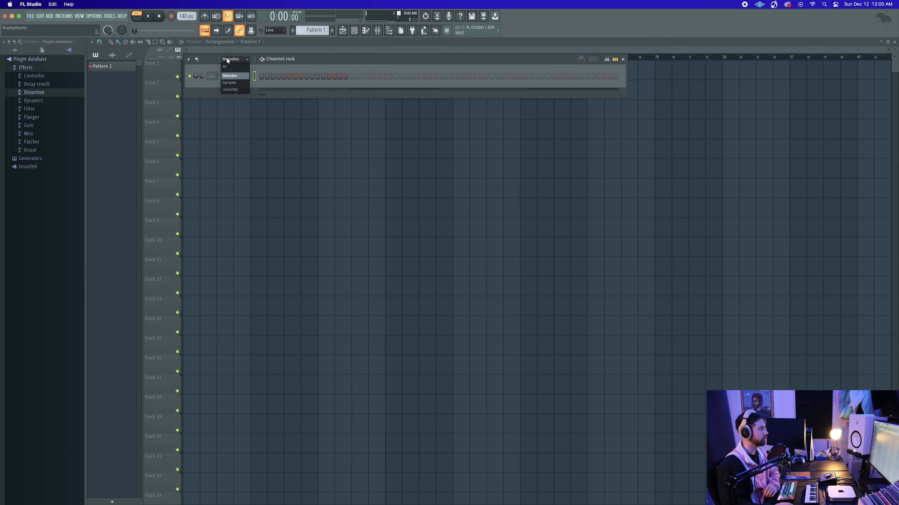
pyautogui.moveTo(230, 90)
pyautogui.write('Drums')
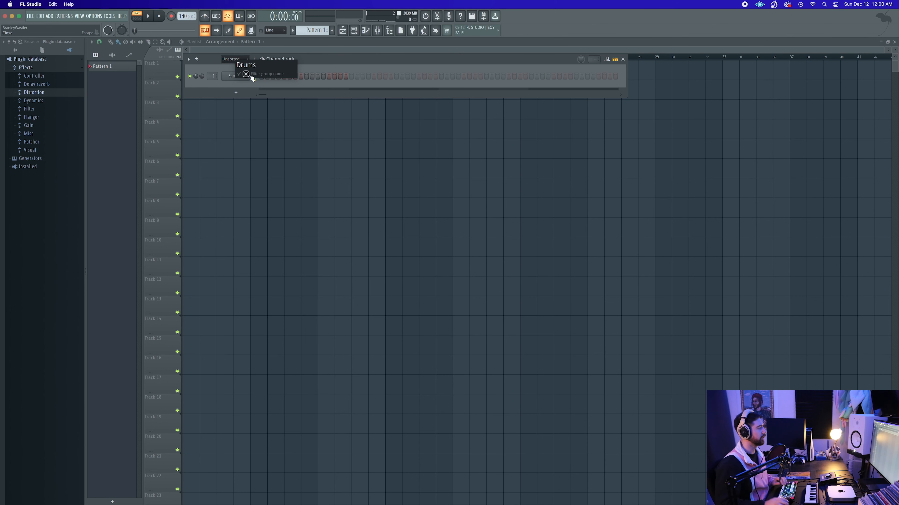
pyautogui.click(233, 59)
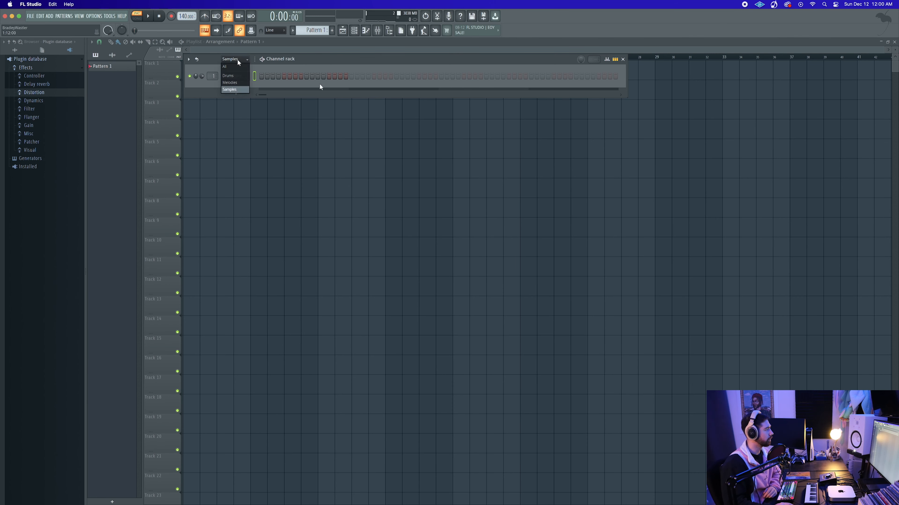
pyautogui.click(227, 76)
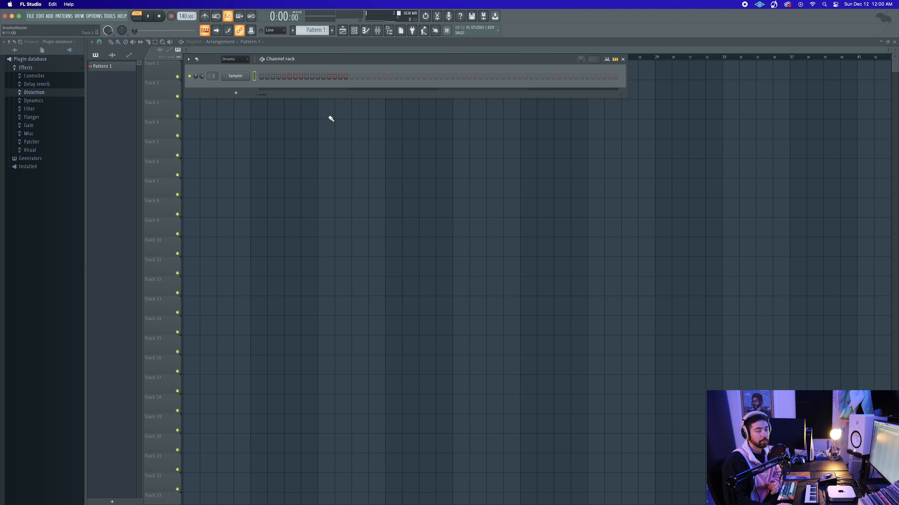
pyautogui.moveTo(327, 117)
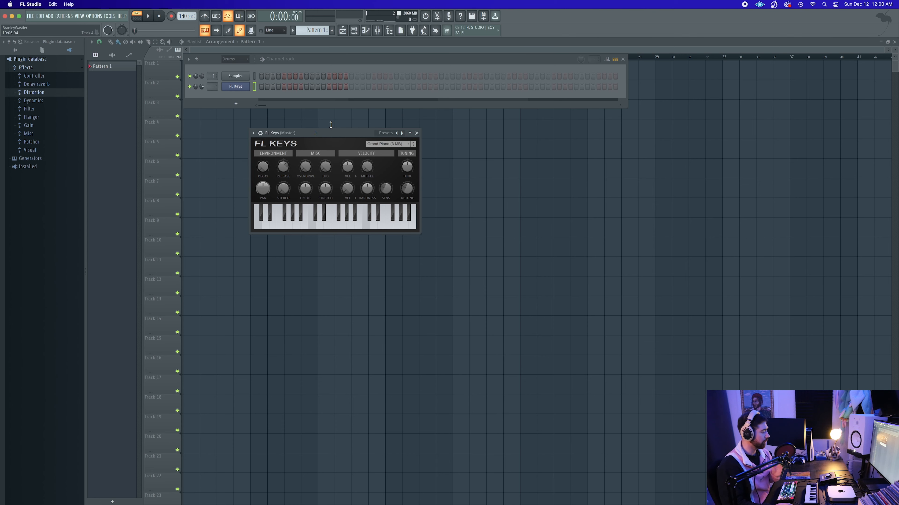
pyautogui.moveTo(306, 127)
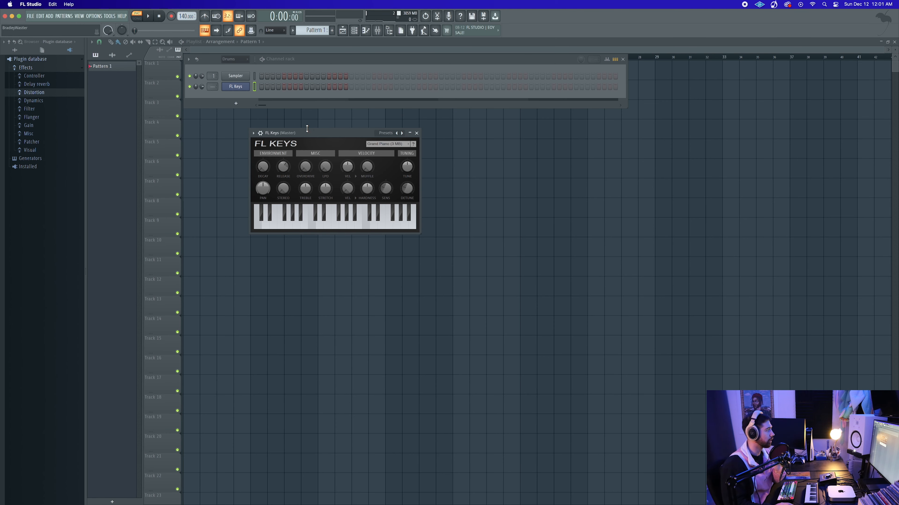
pyautogui.moveTo(304, 61)
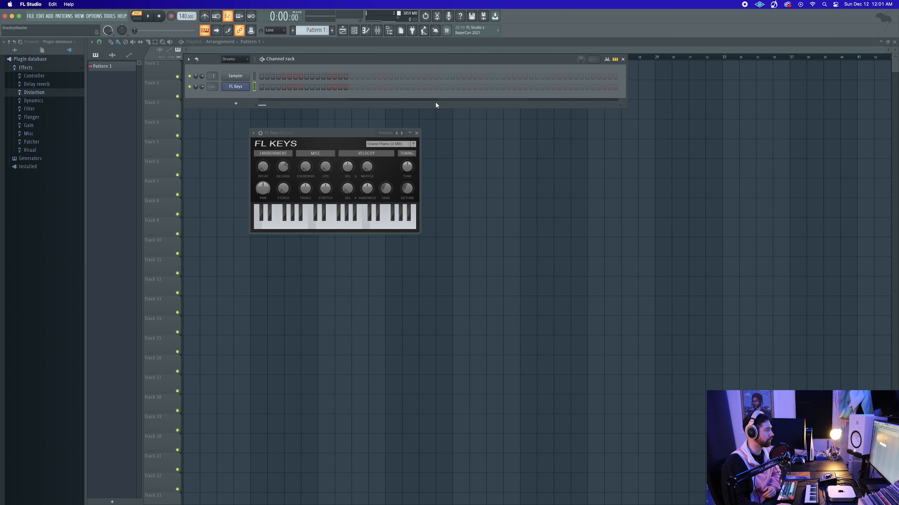
# Close the FL Keys plugin window after adding the channel
pyautogui.click(417, 133)
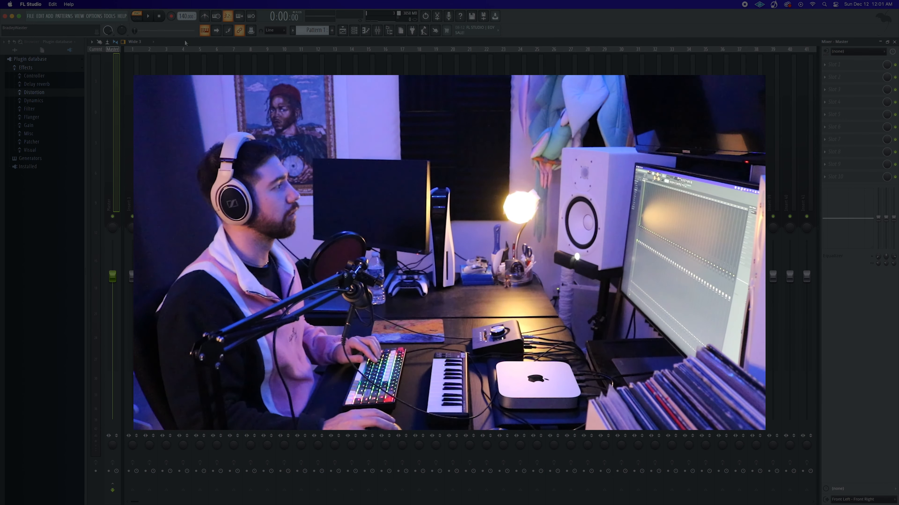
# Set mixer track width to Compact and select insert tracks 101–105
pyautogui.click(134, 41)
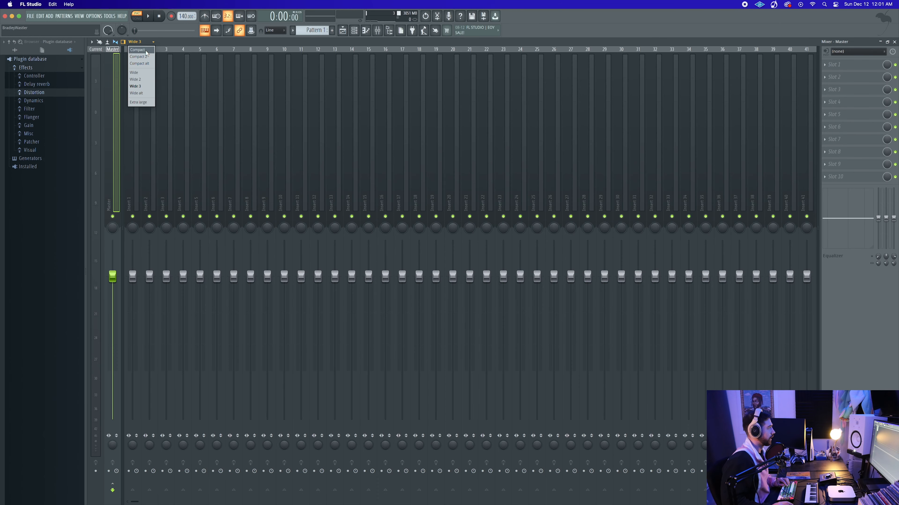
pyautogui.click(137, 50)
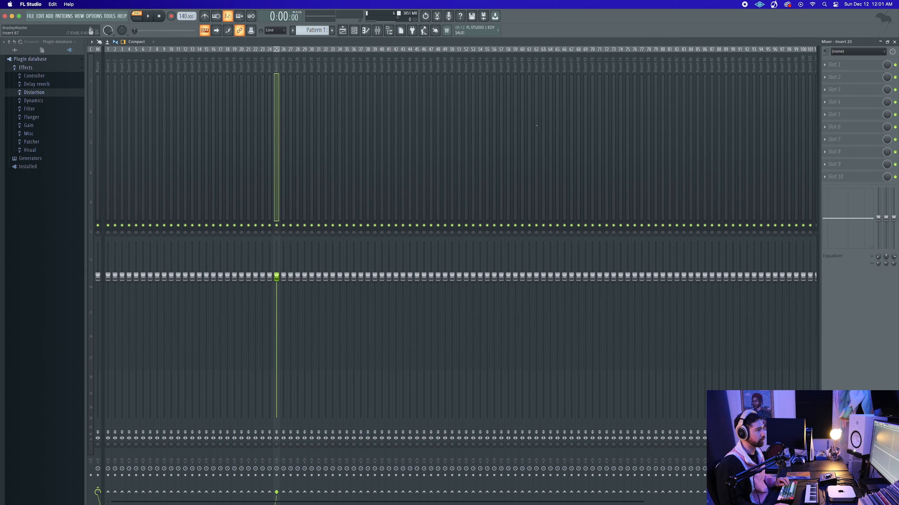
pyautogui.click(719, 276)
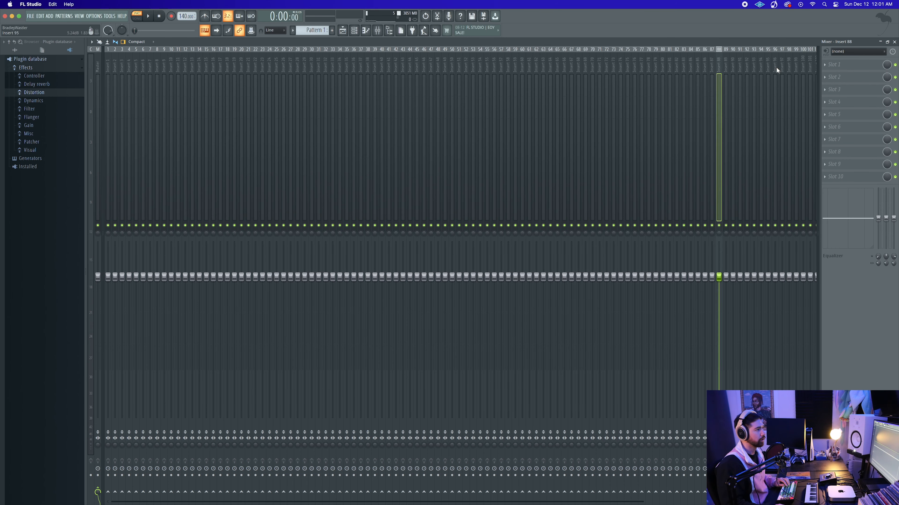
pyautogui.click(148, 16)
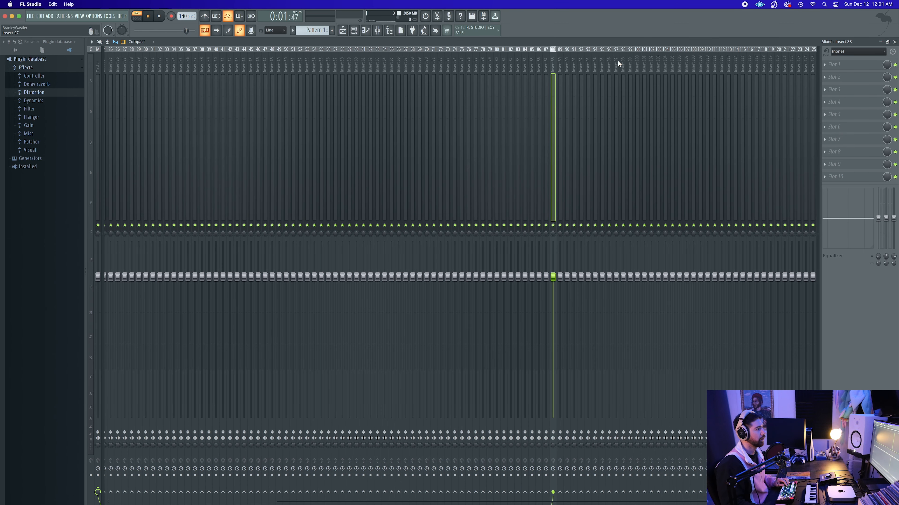
pyautogui.click(159, 15)
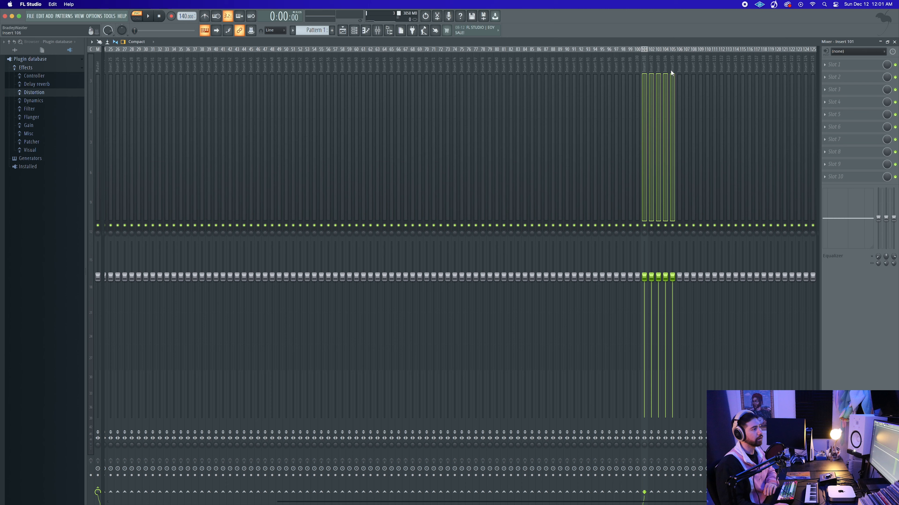
pyautogui.moveTo(662, 75)
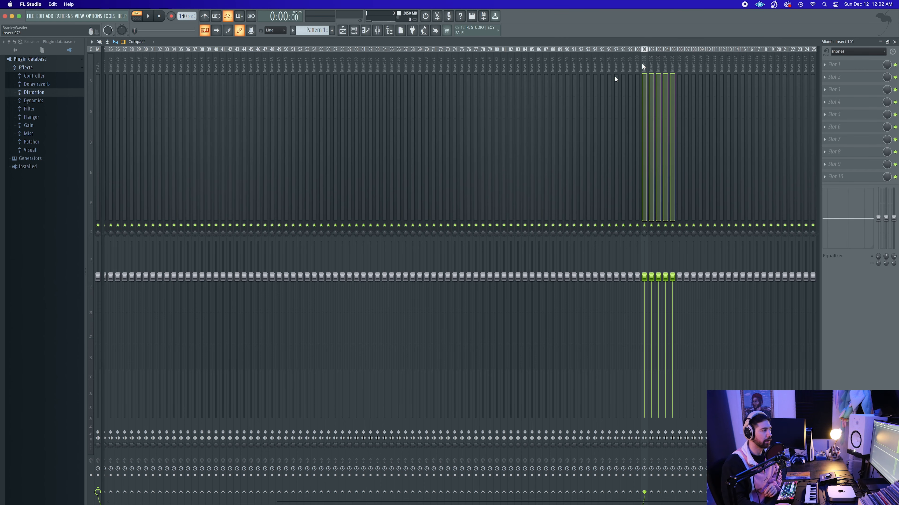
# Dock the five selected bus inserts and begin selecting the regular inserts to route to them
pyautogui.rightClick(643, 74)
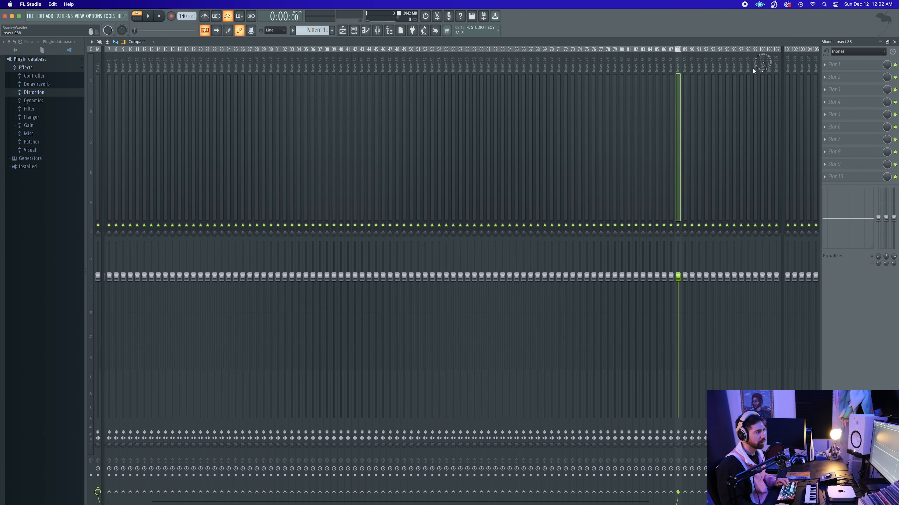
pyautogui.click(762, 64)
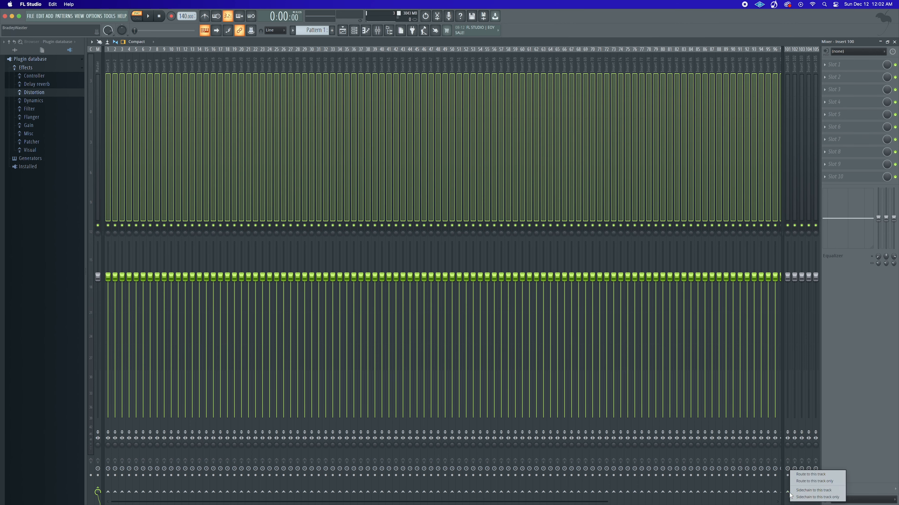
pyautogui.moveTo(820, 490)
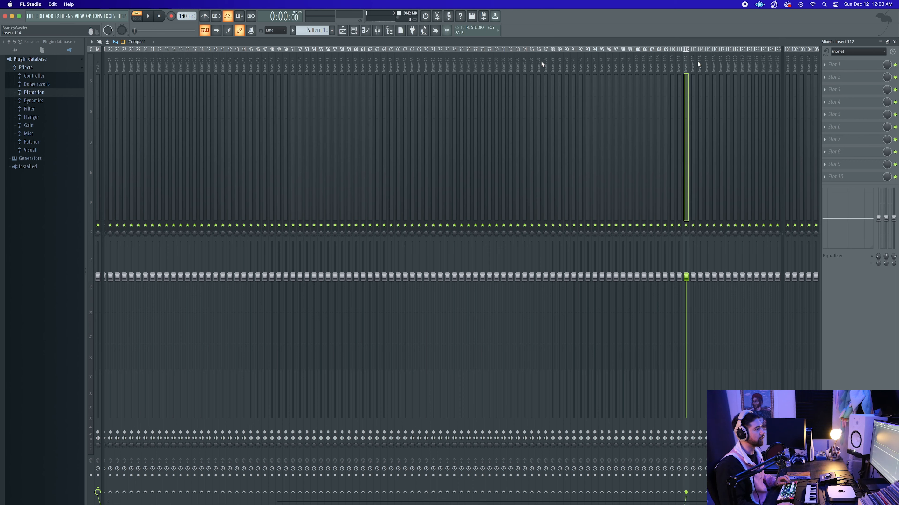
pyautogui.moveTo(636, 64)
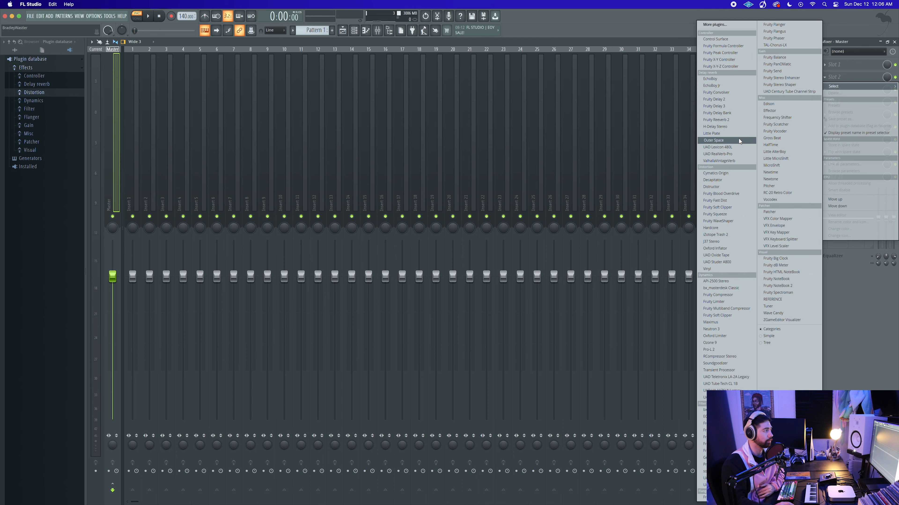
pyautogui.moveTo(722, 66)
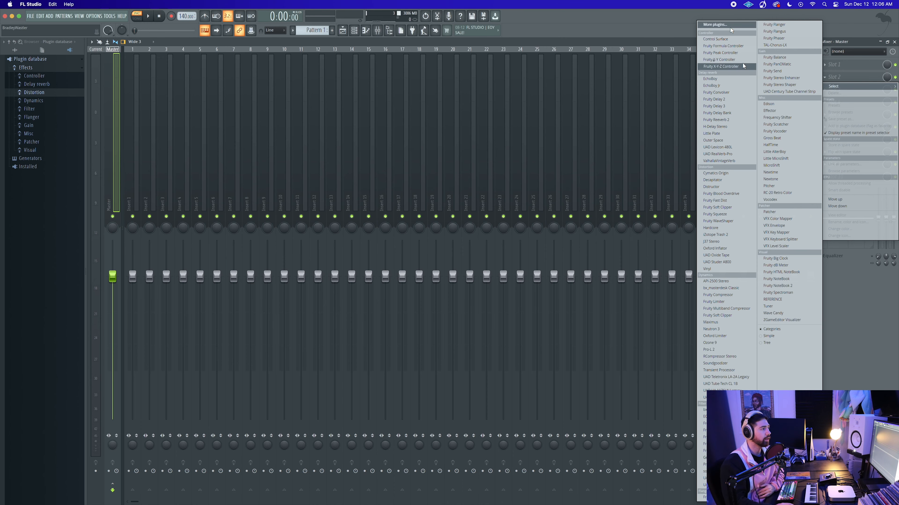
# Choose More plugins... to list every effect available for the Master slot
pyautogui.click(715, 25)
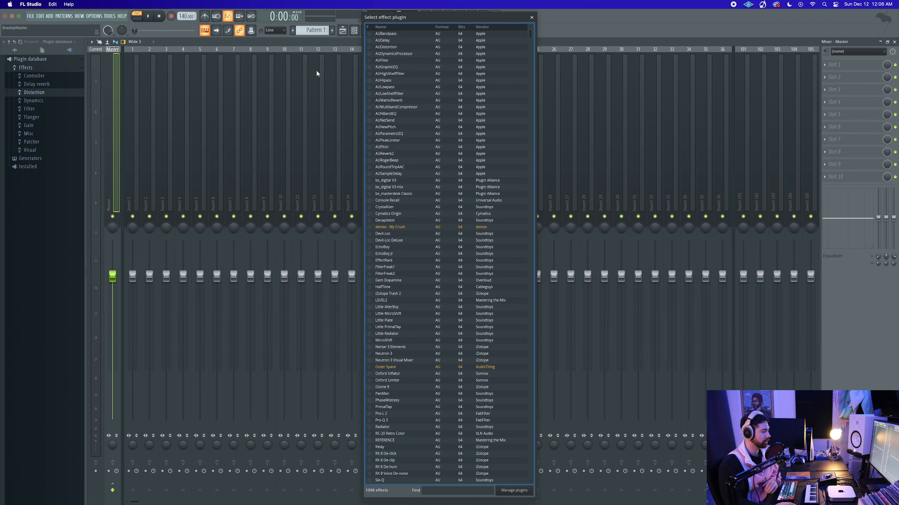
pyautogui.moveTo(391, 154)
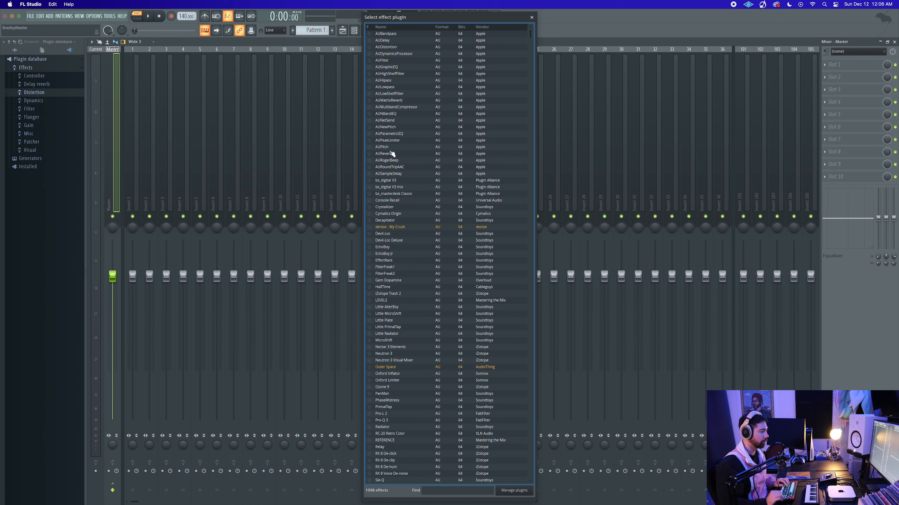
# Search 'ss' in the plugin browser and load SSLComp Stereo onto the Master insert
pyautogui.write('ssl')
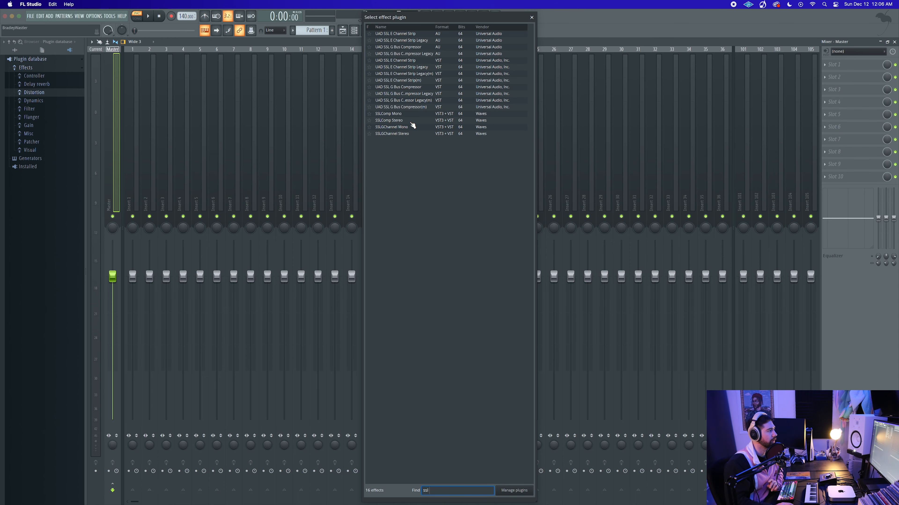
pyautogui.doubleClick(388, 121)
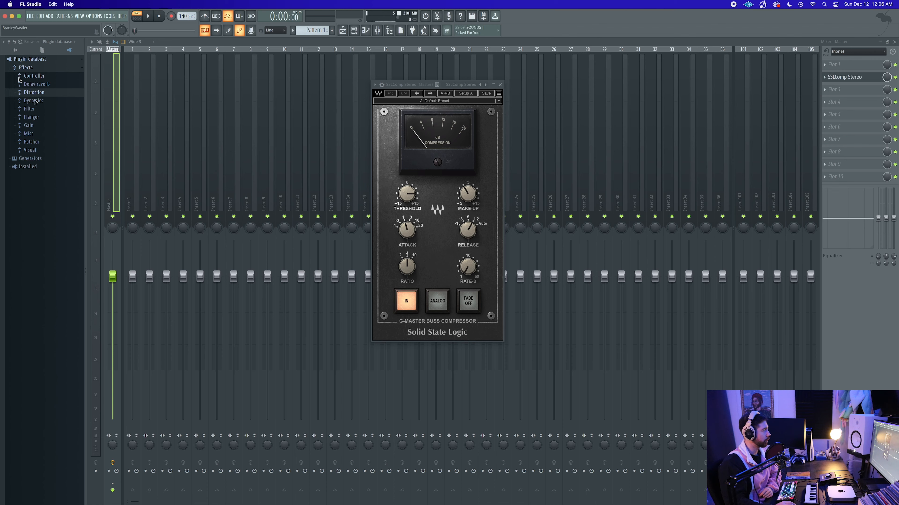
# Expand the Dynamics effects category in the plugin database with SSLComp Stereo still open
pyautogui.click(33, 100)
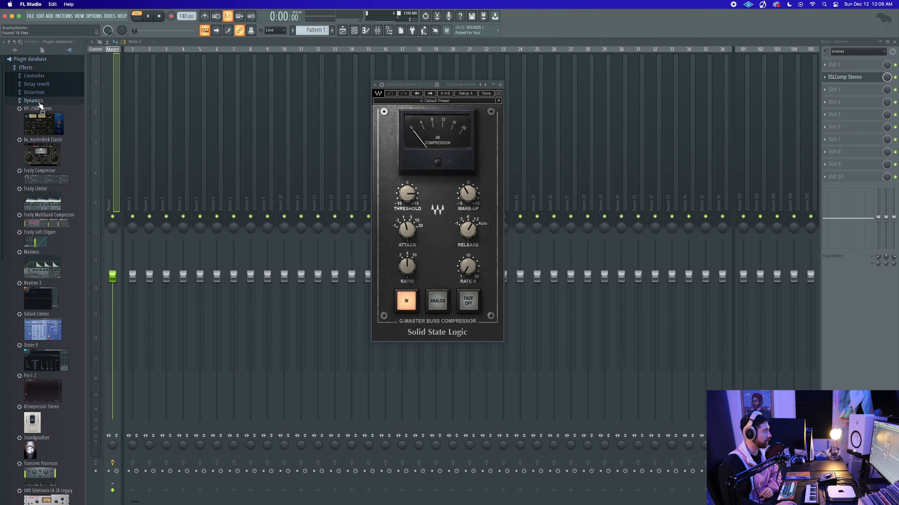
pyautogui.moveTo(41, 186)
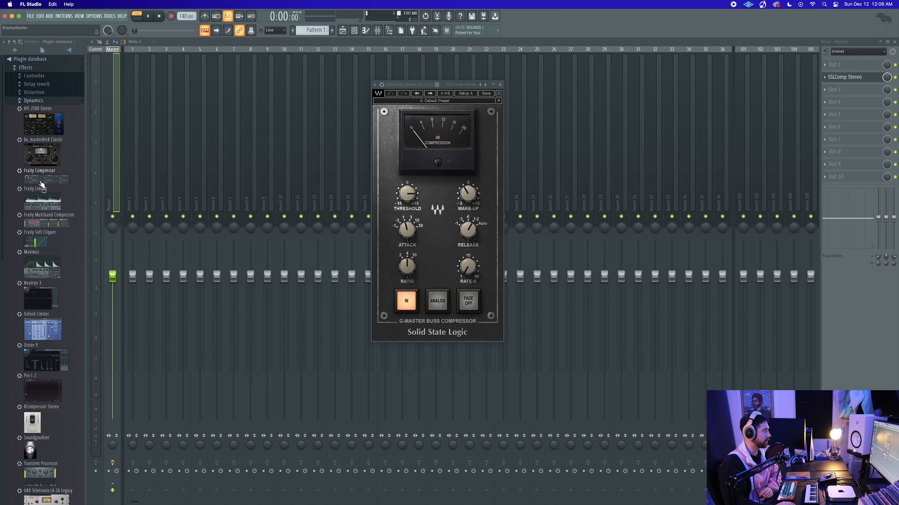
pyautogui.moveTo(48, 386)
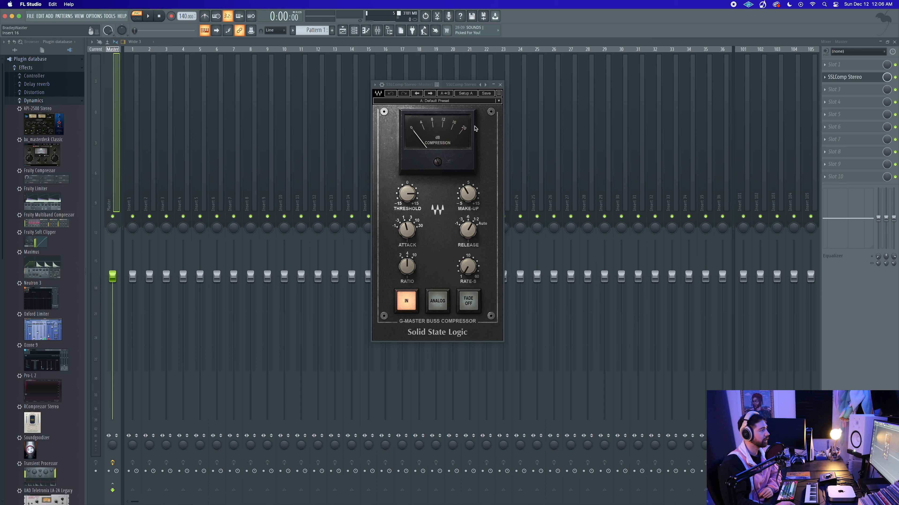
pyautogui.click(375, 85)
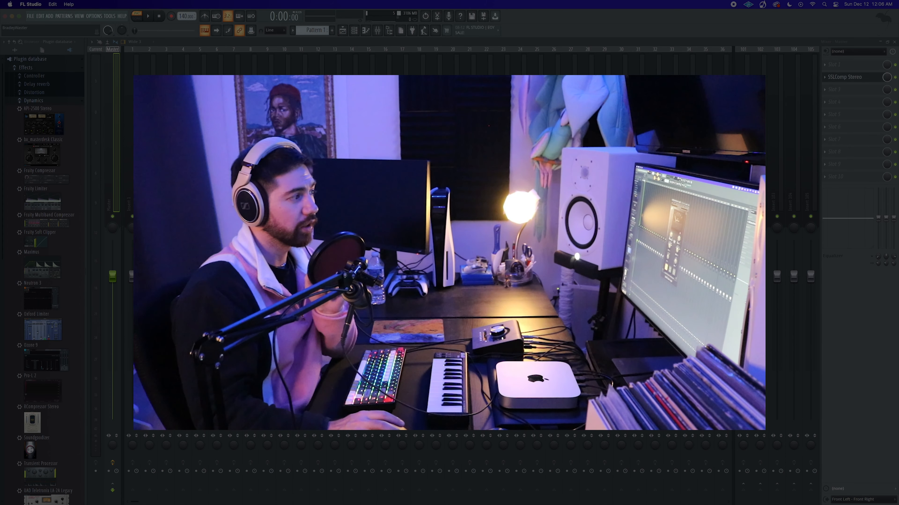
pyautogui.click(852, 76)
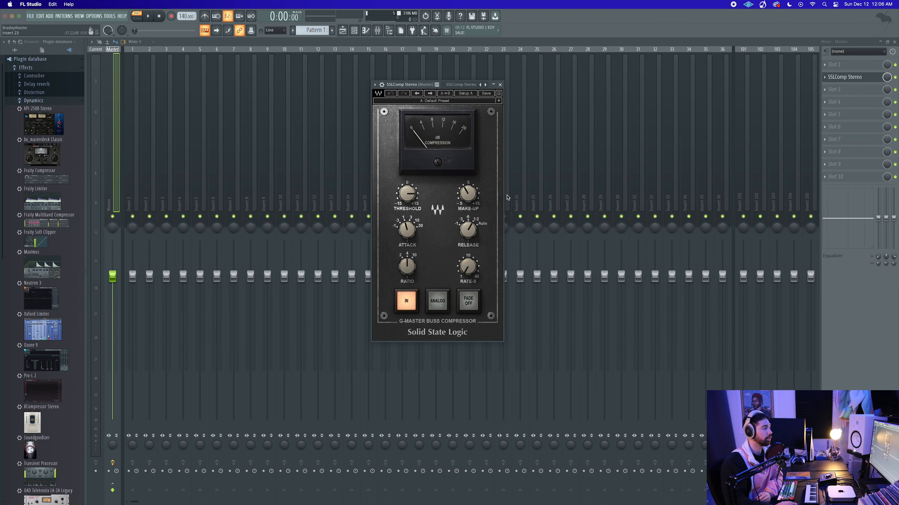
pyautogui.moveTo(486, 178)
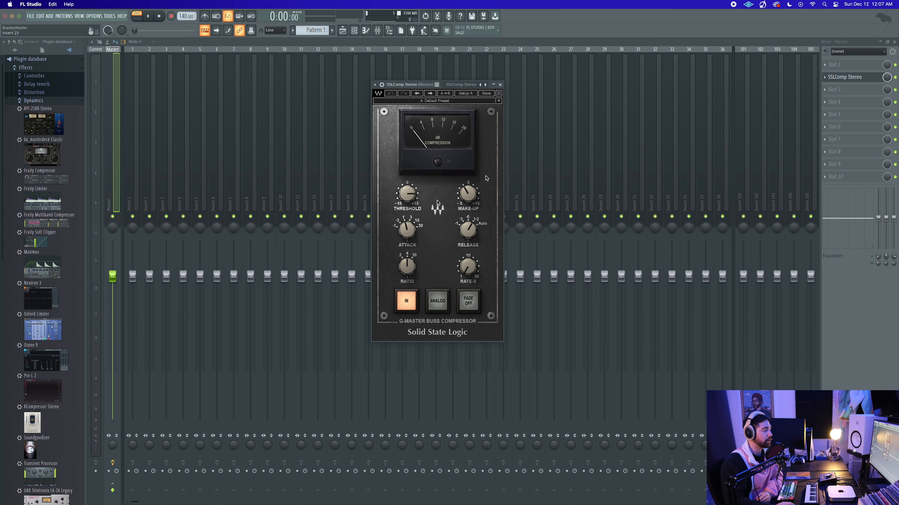
pyautogui.moveTo(431, 177)
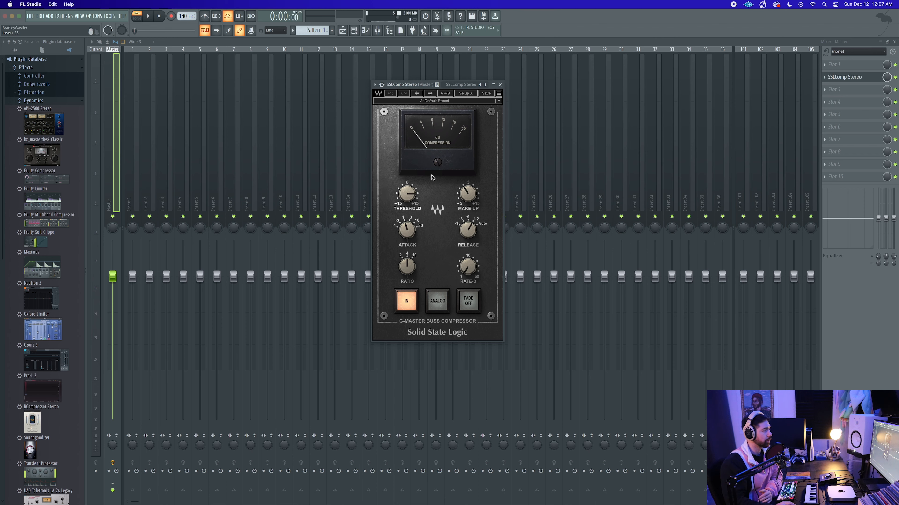
pyautogui.click(380, 93)
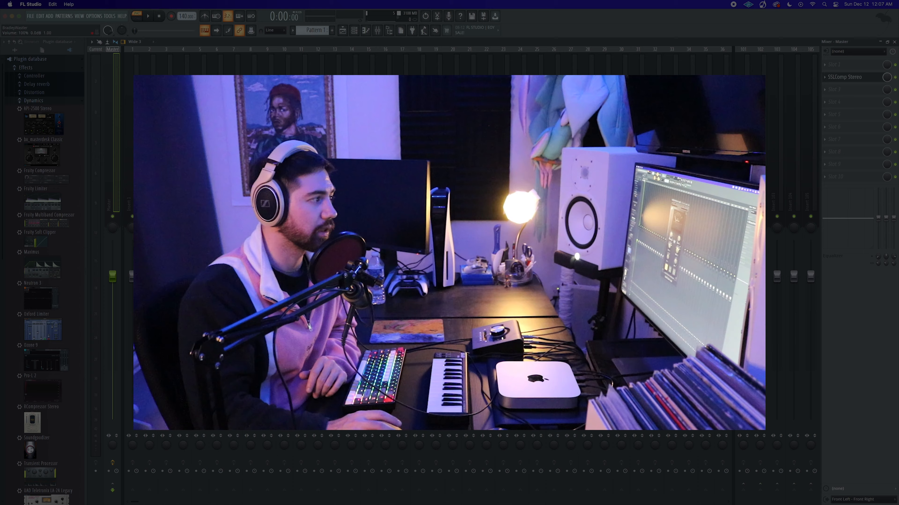
pyautogui.click(845, 77)
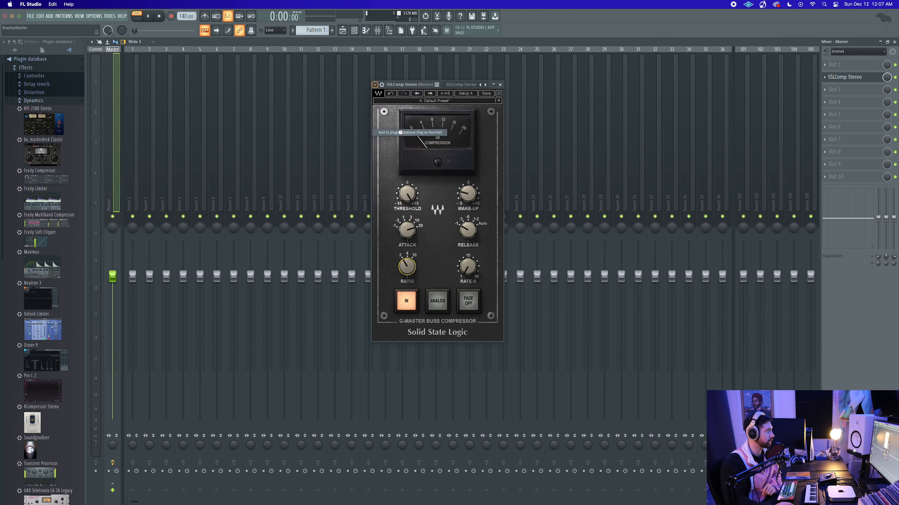
# File SSLComp Stereo under Dynamics, load a second copy on the Master and close both windows
pyautogui.click(406, 132)
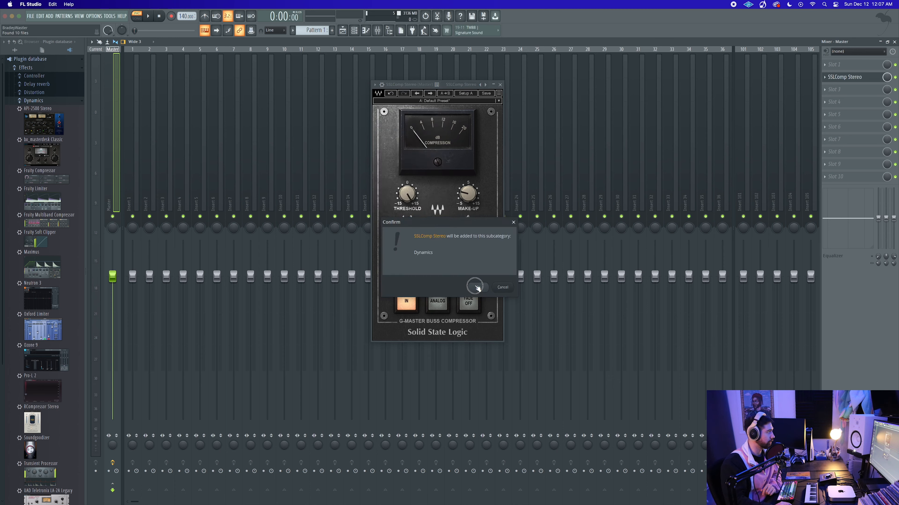
pyautogui.click(475, 287)
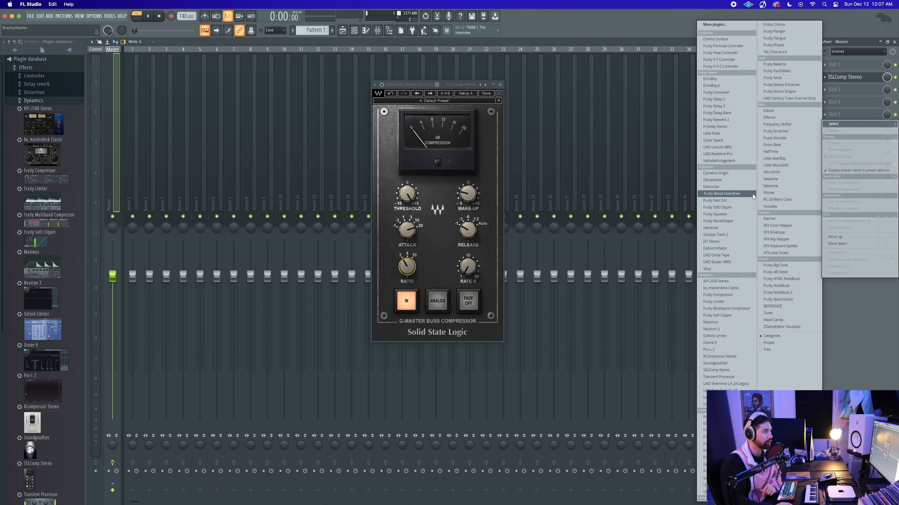
pyautogui.moveTo(717, 214)
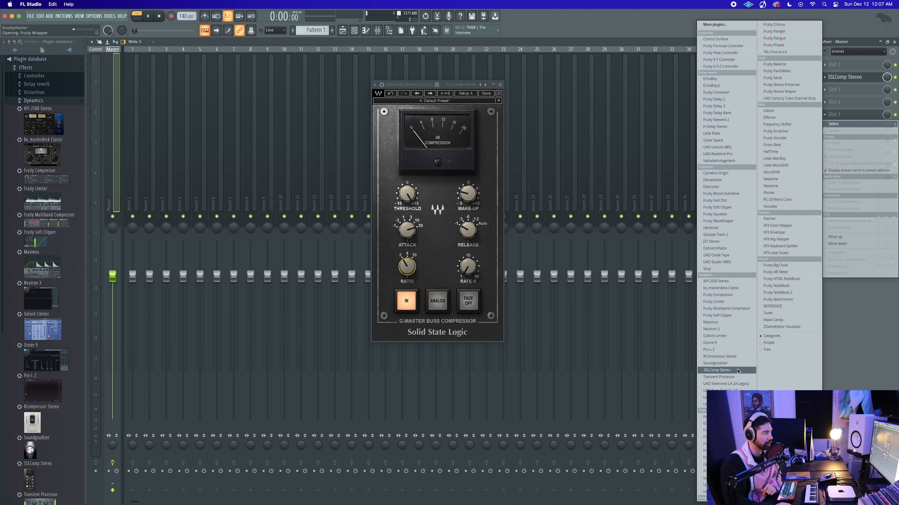
pyautogui.click(716, 369)
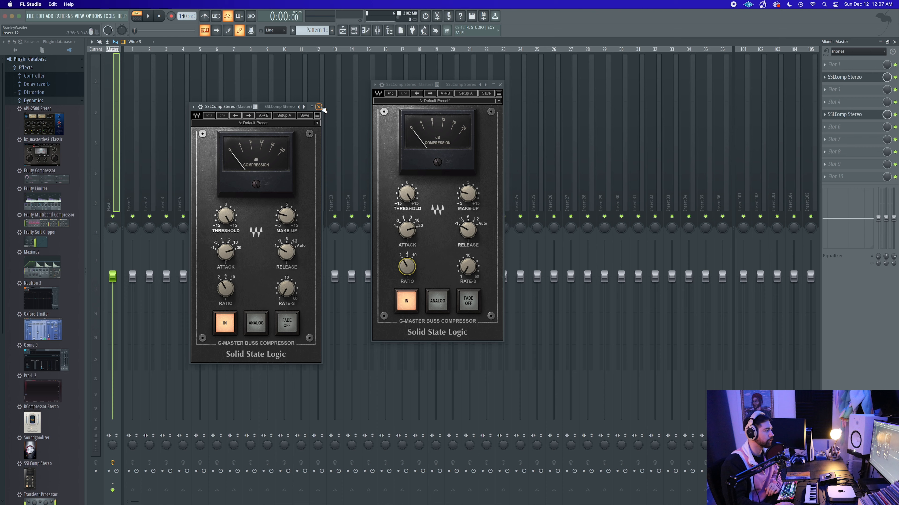
pyautogui.click(319, 107)
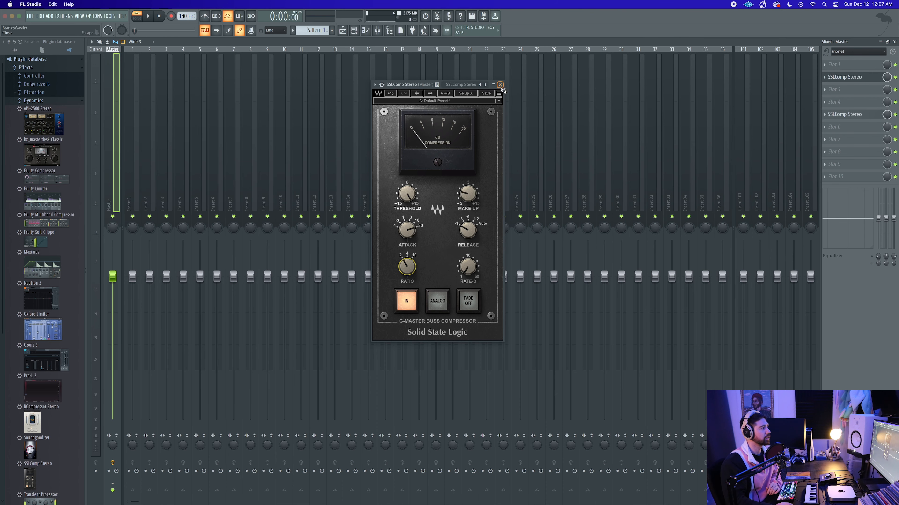
pyautogui.click(499, 85)
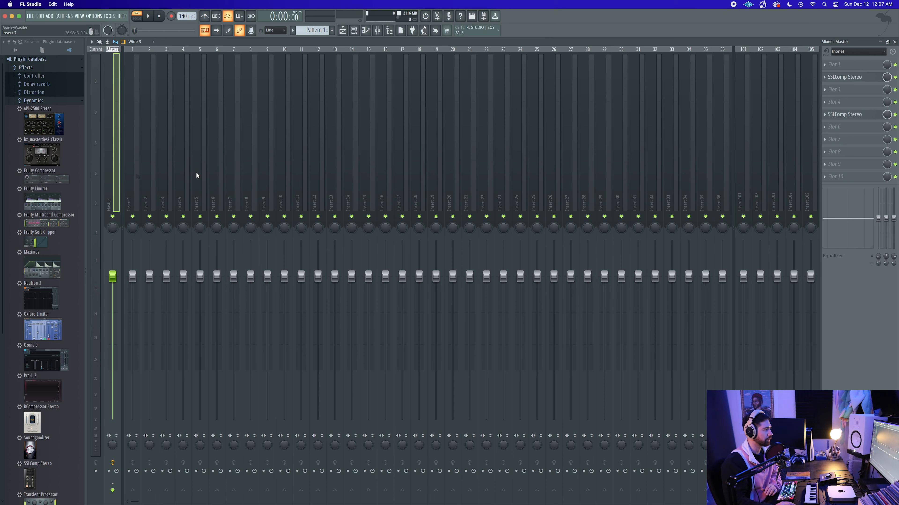
# Scroll through the Dynamics plugin list in the browser
pyautogui.scroll(-3)
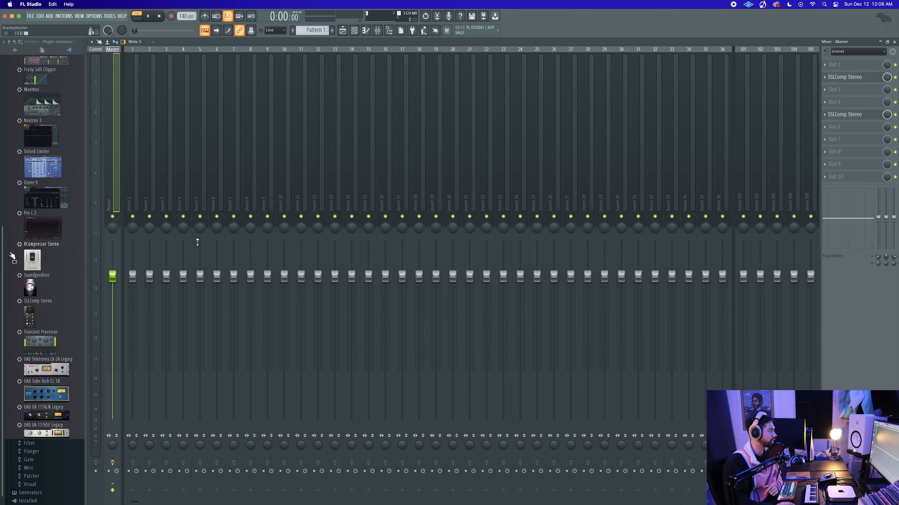
pyautogui.scroll(3)
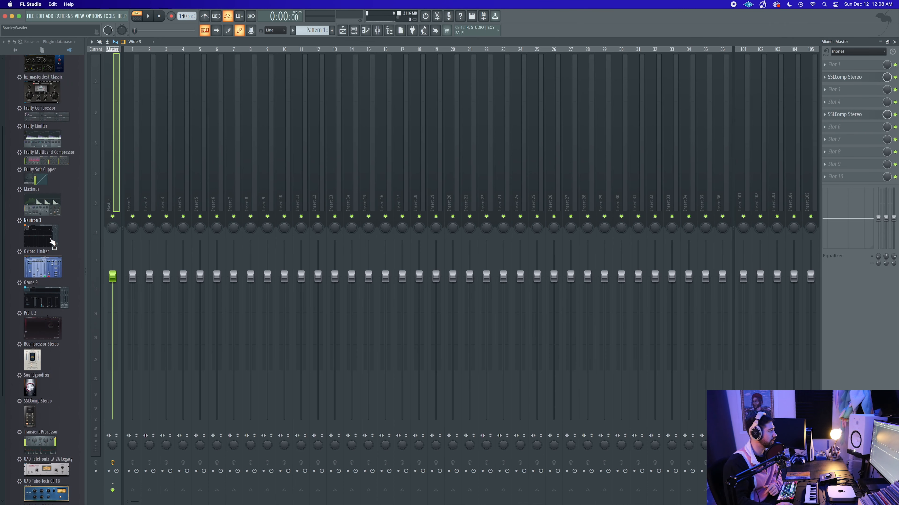
pyautogui.scroll(-3)
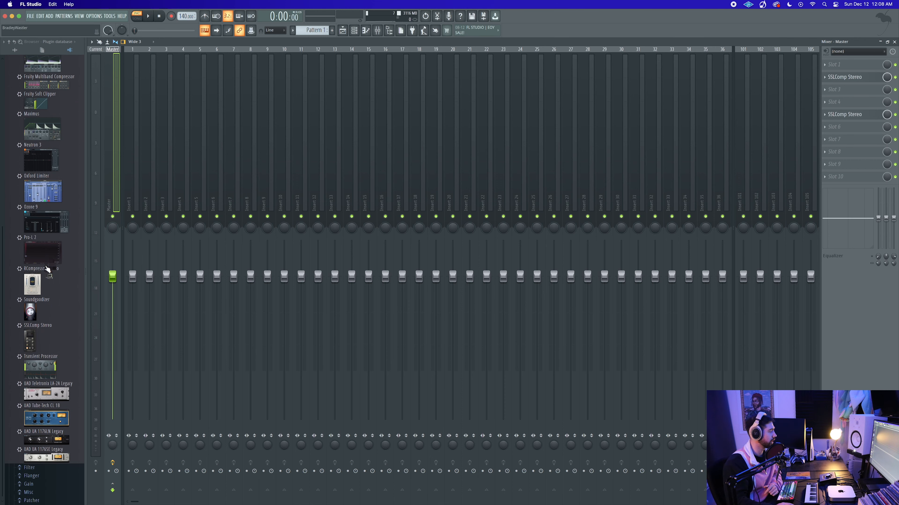
pyautogui.scroll(-3)
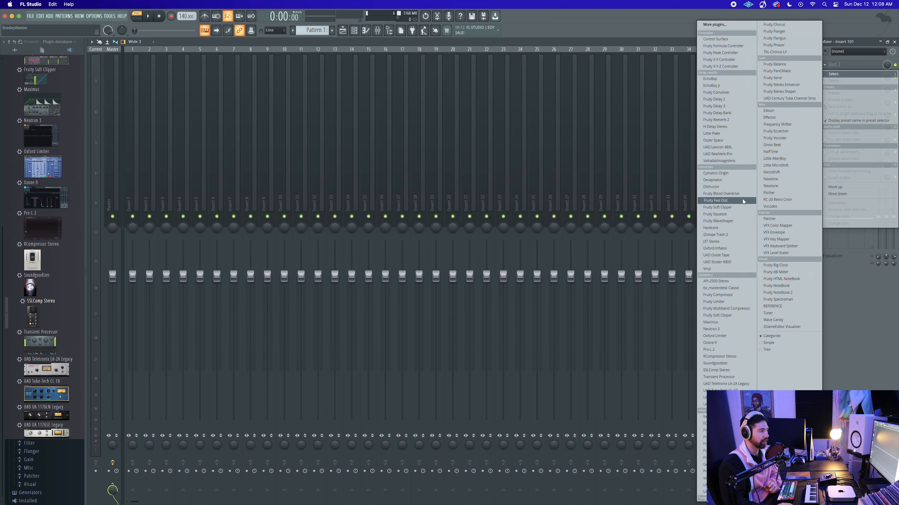
pyautogui.moveTo(713, 262)
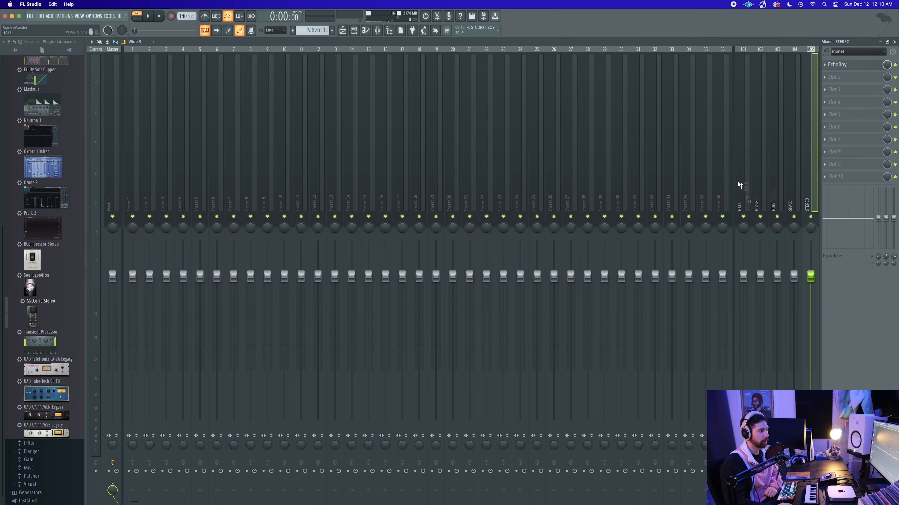
# Select the Master mixer track to build its effect chain
pyautogui.click(741, 206)
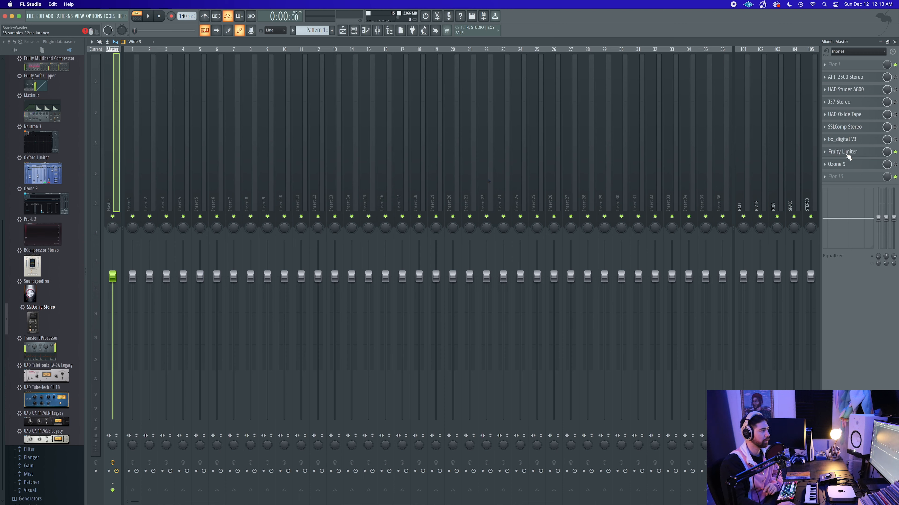
# Check the Fruity Limiter on the master and close its window again
pyautogui.click(843, 151)
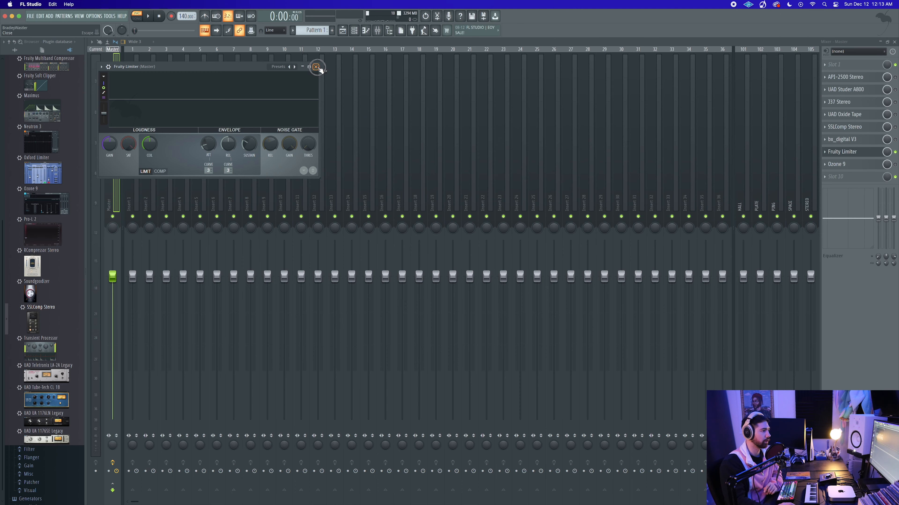
pyautogui.click(316, 67)
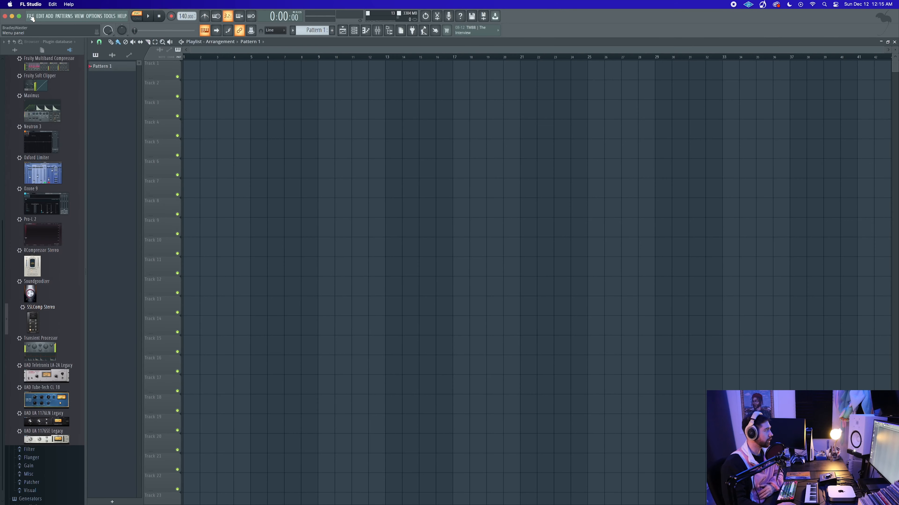
# Save the project as 'default test' into the Templates folder via Save as
pyautogui.click(30, 15)
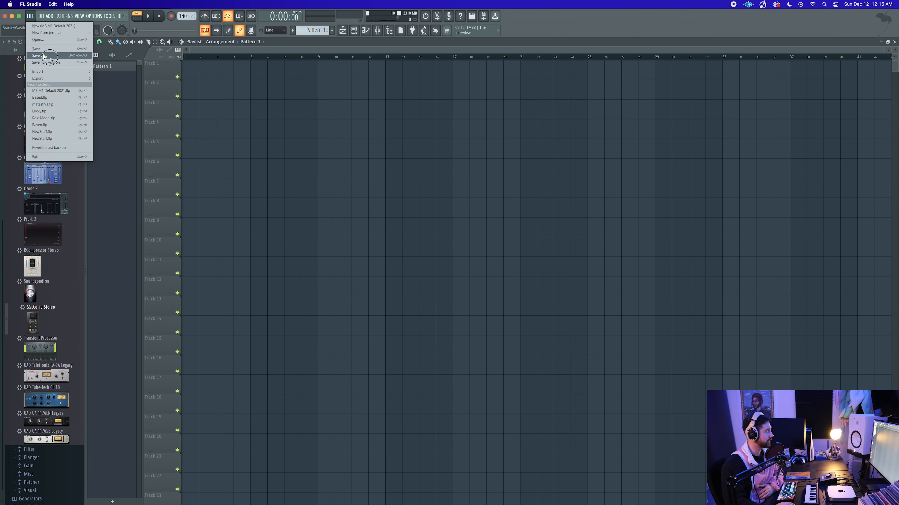
pyautogui.click(45, 62)
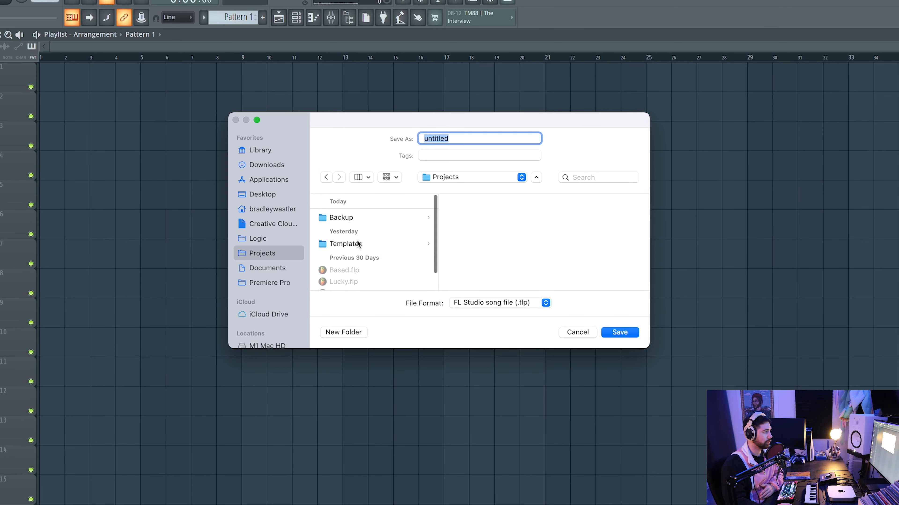
pyautogui.click(344, 244)
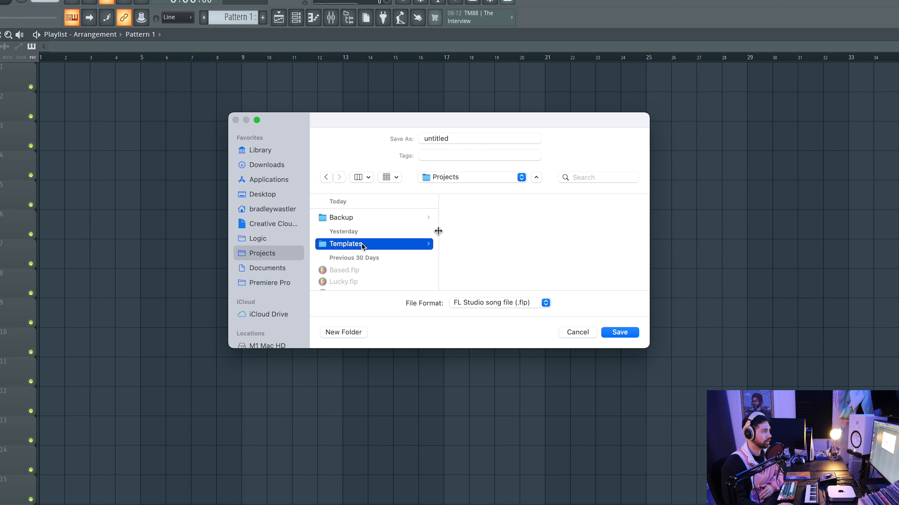
pyautogui.click(345, 243)
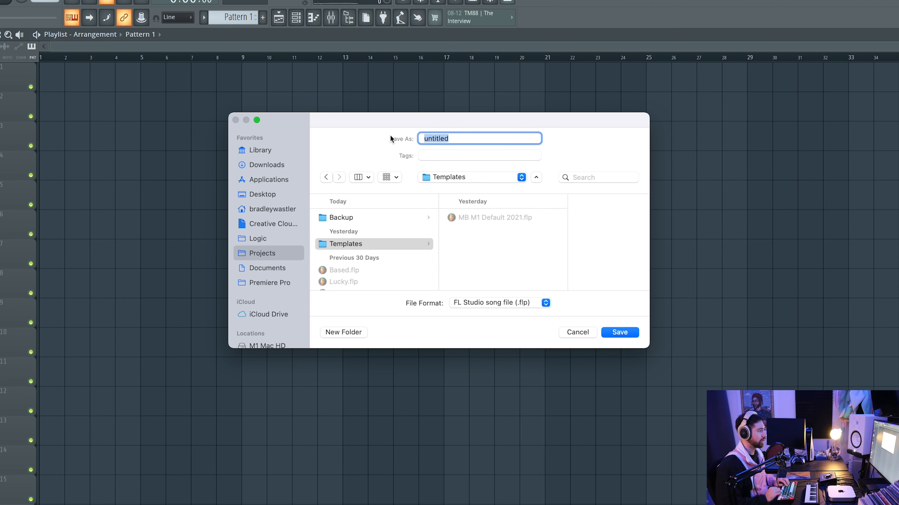
pyautogui.moveTo(489, 137)
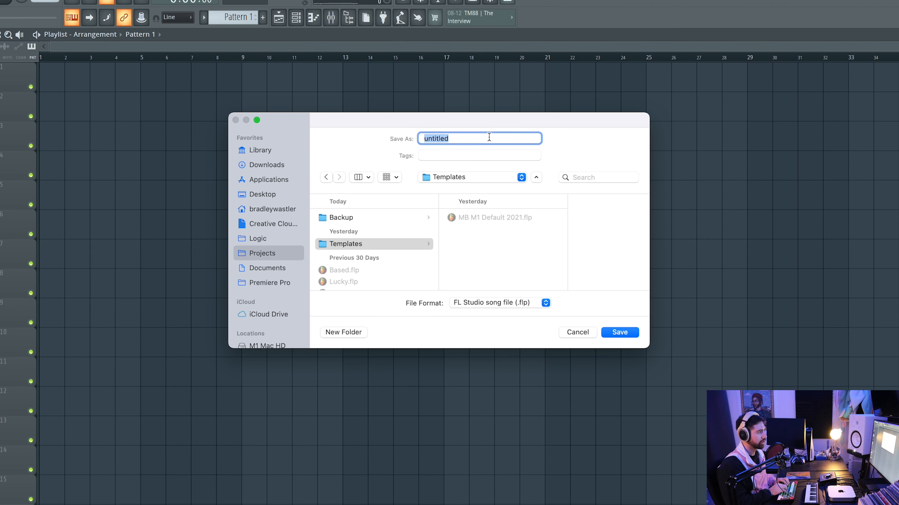
pyautogui.write('default')
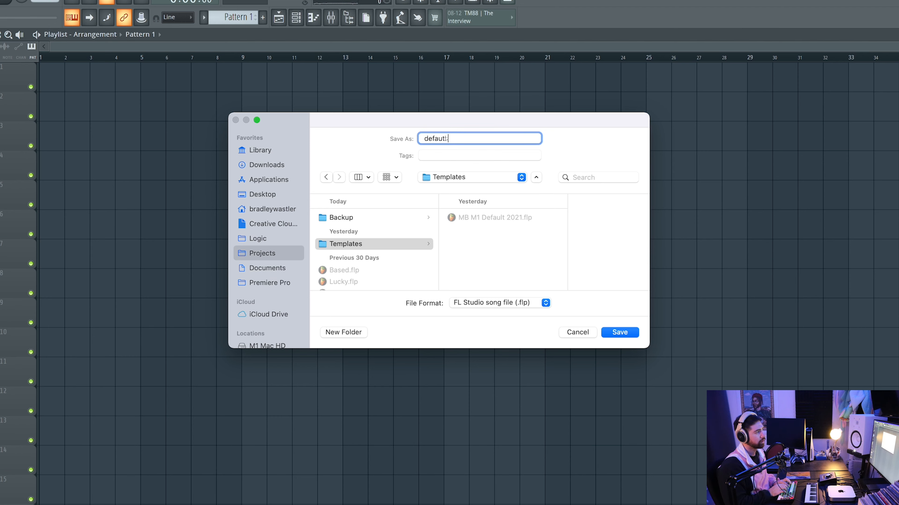
pyautogui.click(618, 332)
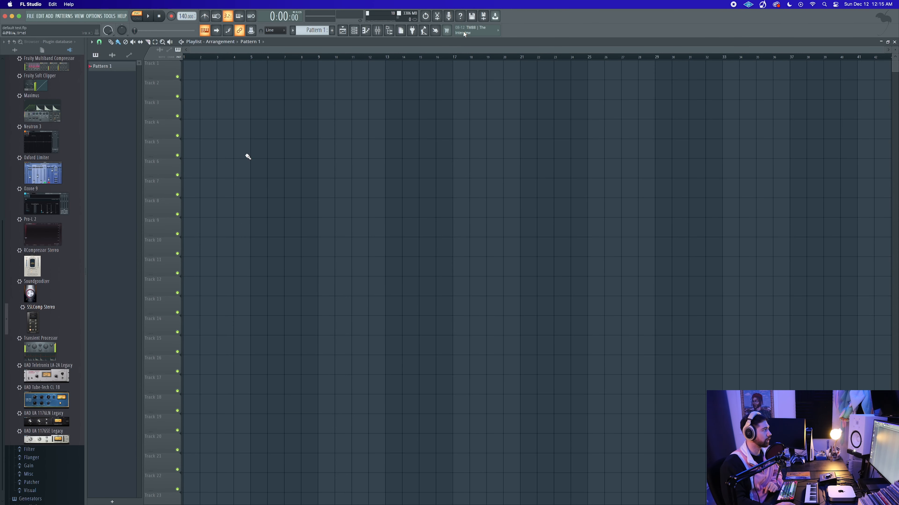
# View the Default template list in General settings without choosing one
pyautogui.click(94, 16)
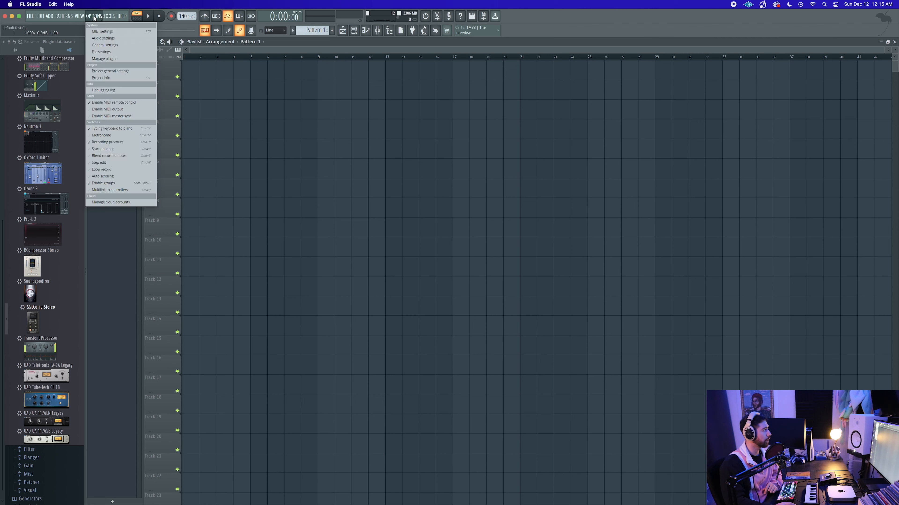
pyautogui.click(105, 45)
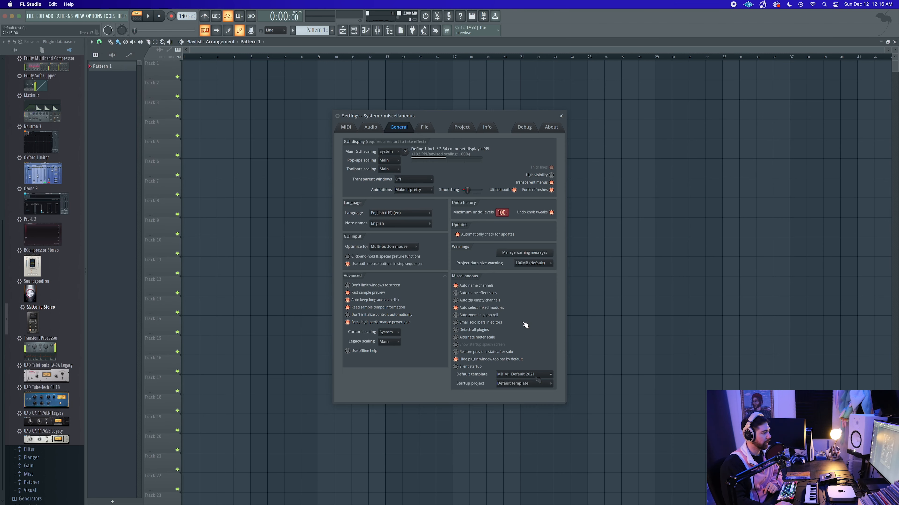
pyautogui.click(522, 374)
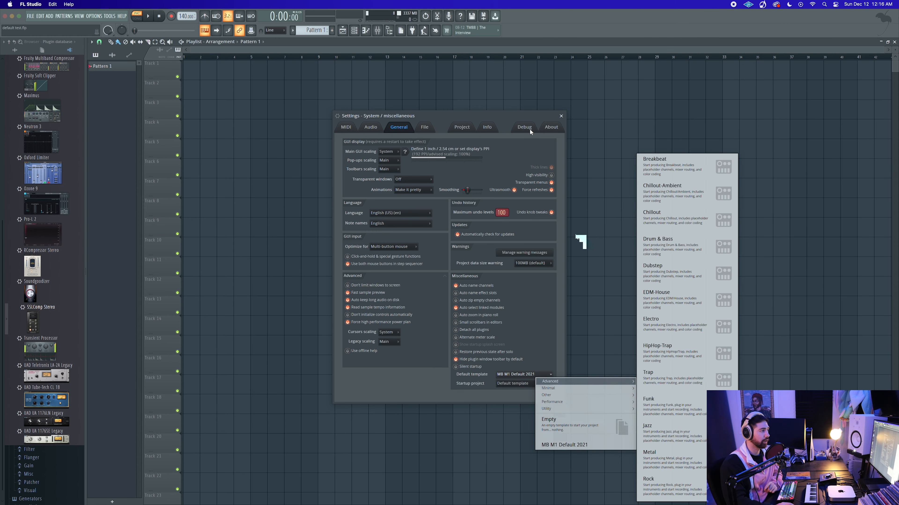
pyautogui.click(561, 115)
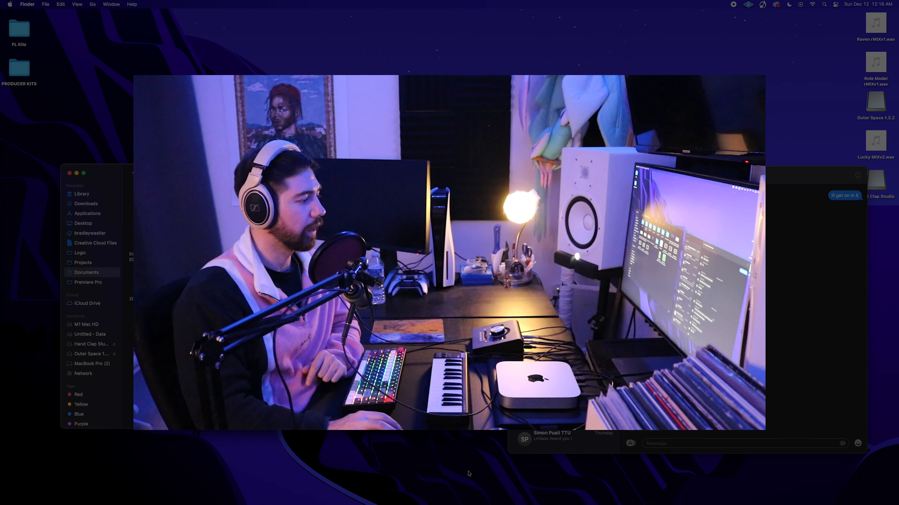
pyautogui.moveTo(468, 473)
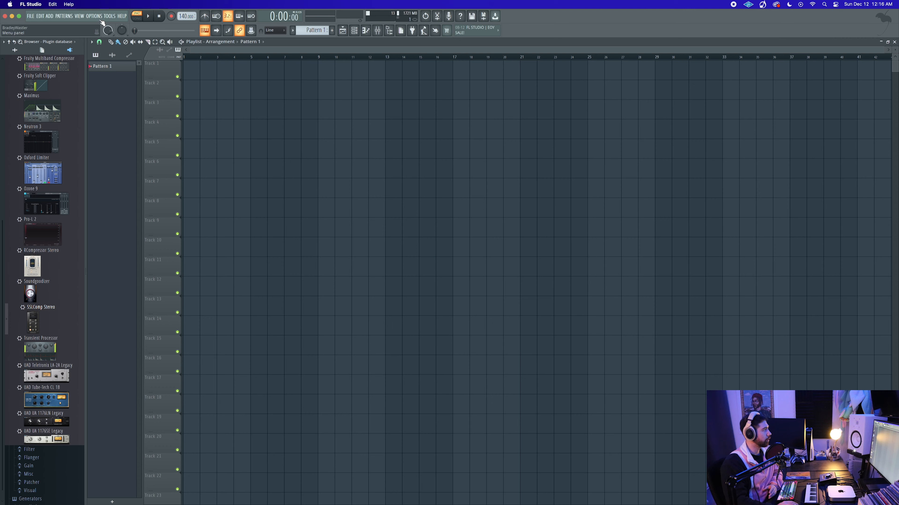
# Reopen General settings and show the Default template list with 'default test'
pyautogui.click(94, 16)
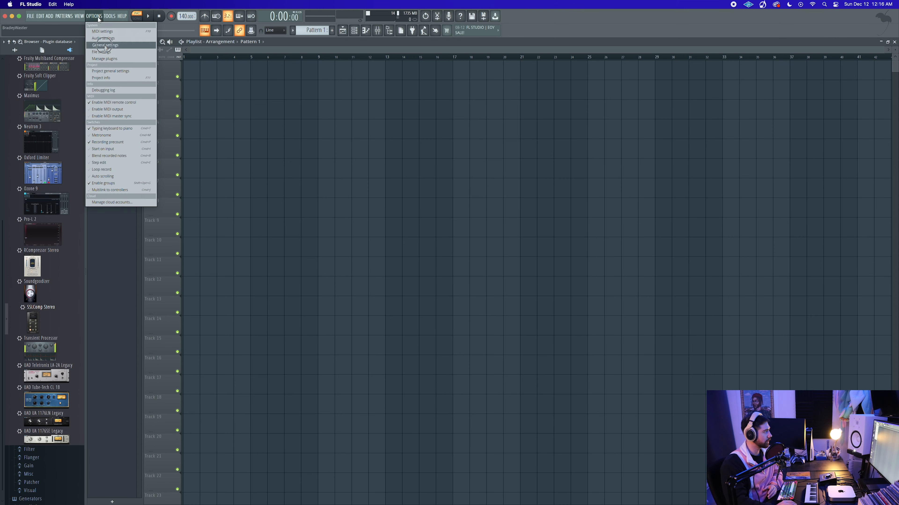
pyautogui.click(105, 45)
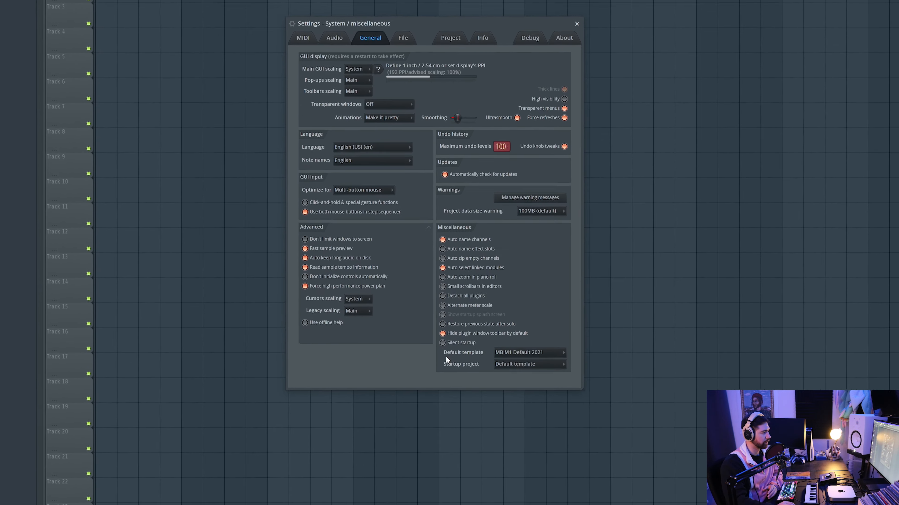
pyautogui.click(527, 352)
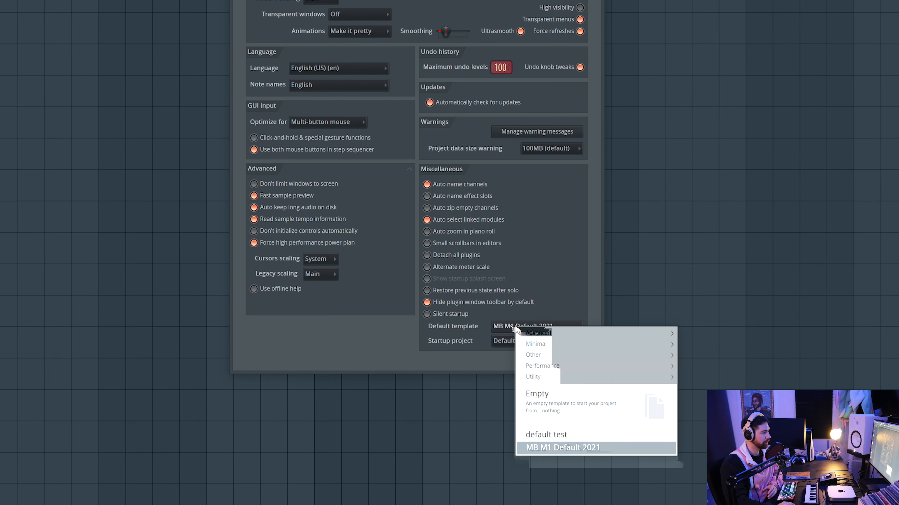
pyautogui.moveTo(574, 434)
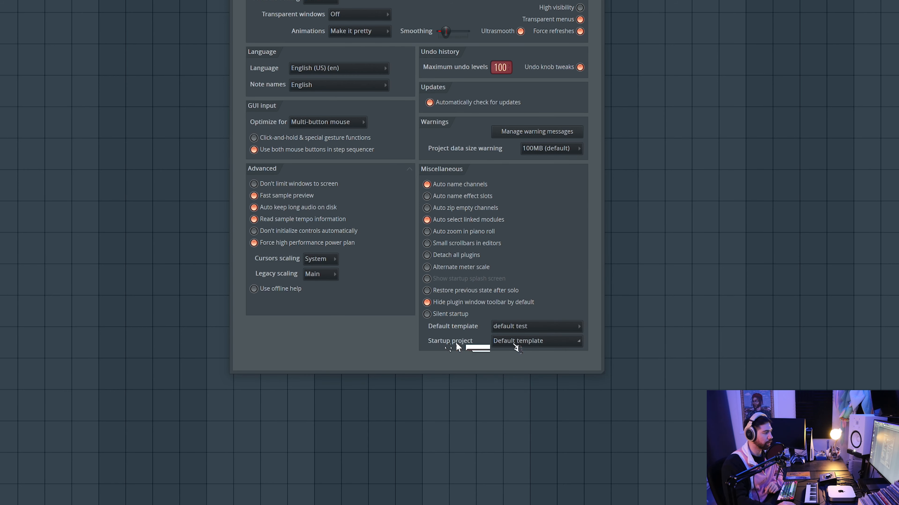
pyautogui.moveTo(559, 266)
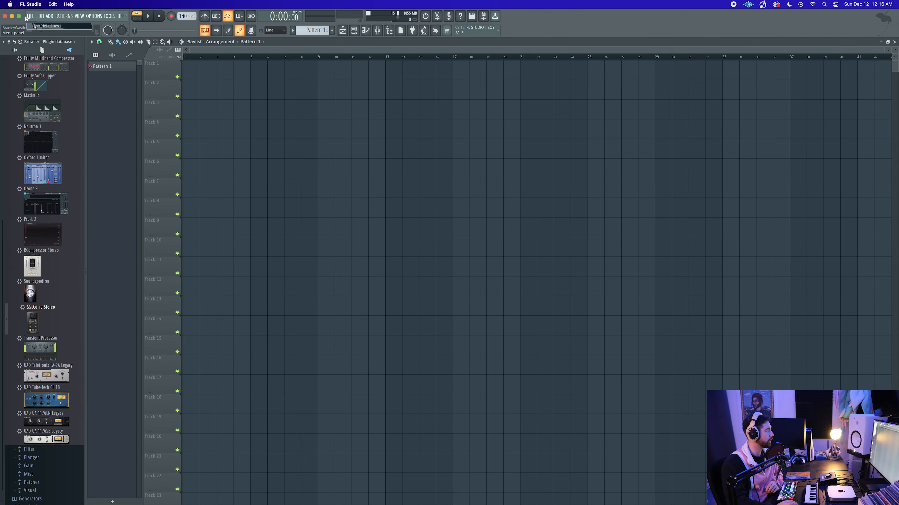
# Start a new project from the File menu using the default test template
pyautogui.click(30, 16)
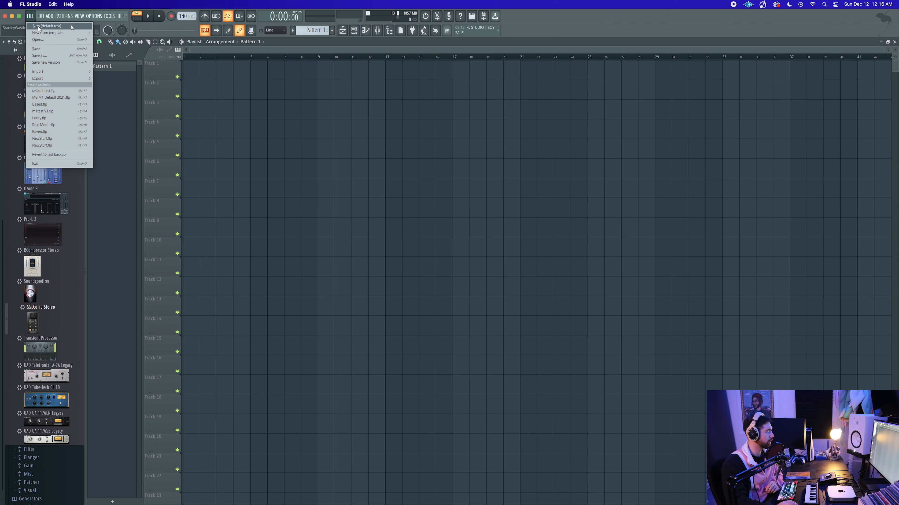
pyautogui.moveTo(74, 28)
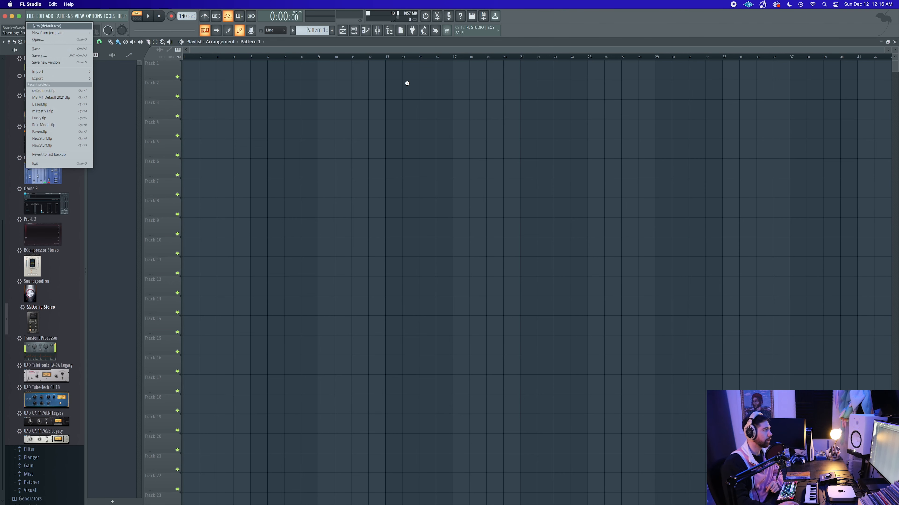
pyautogui.moveTo(300, 99)
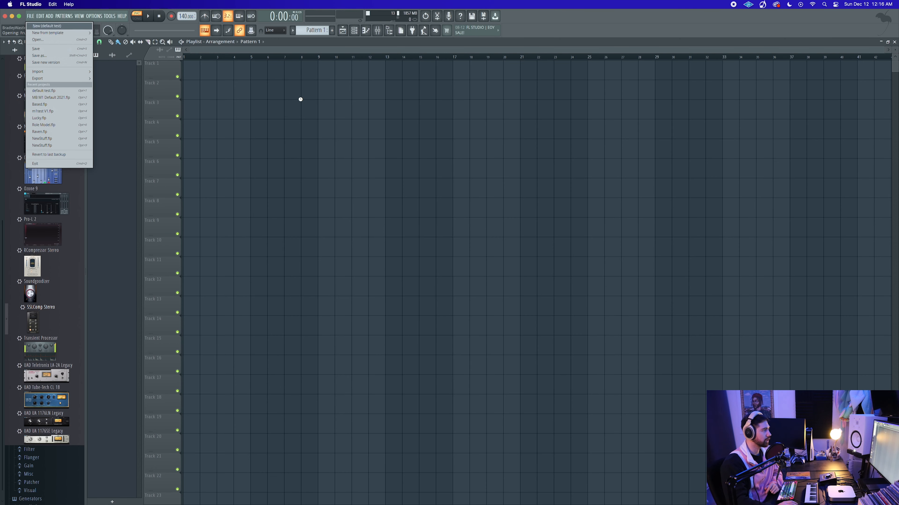
pyautogui.click(46, 25)
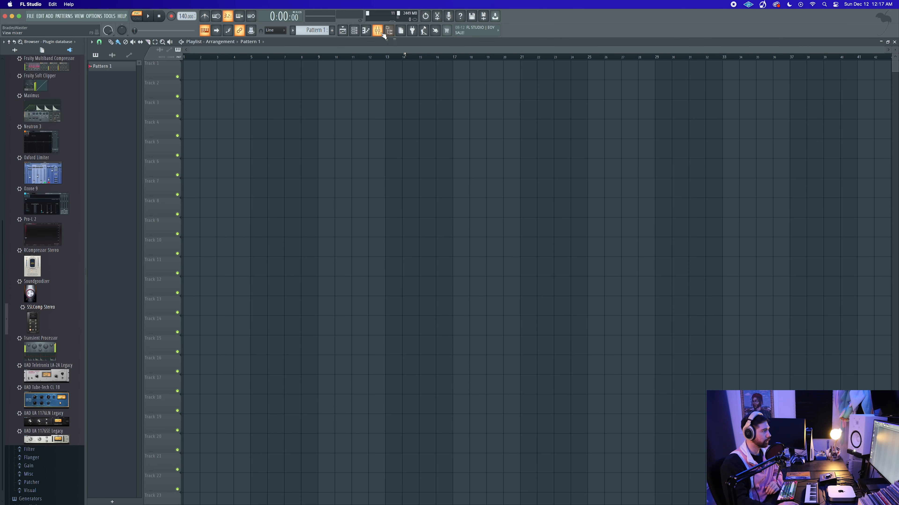